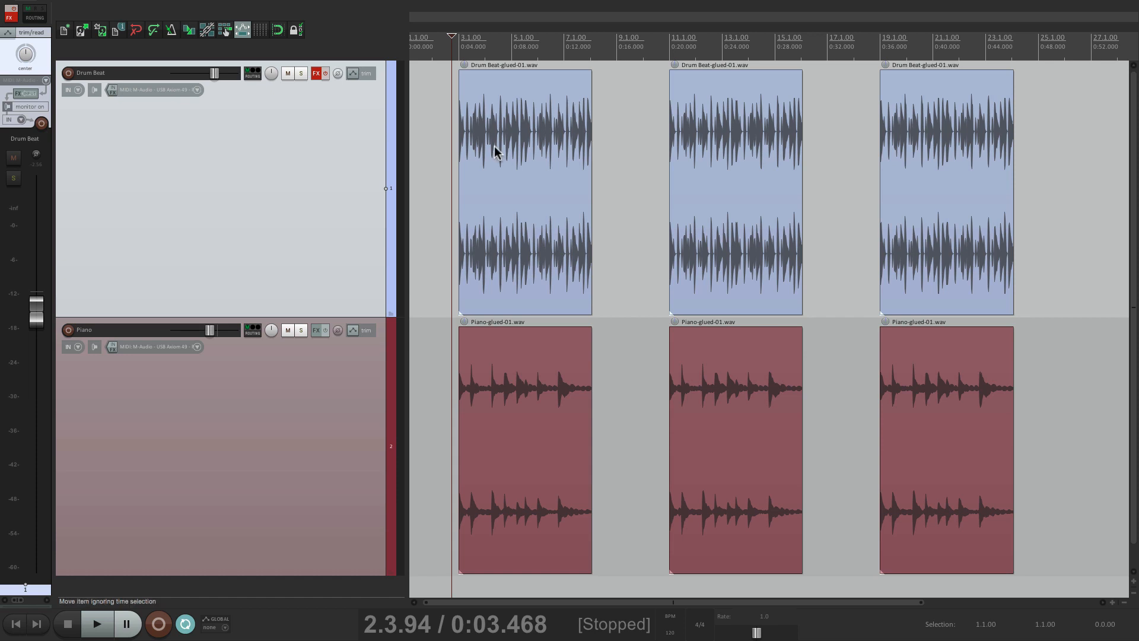
pyautogui.moveTo(521, 384)
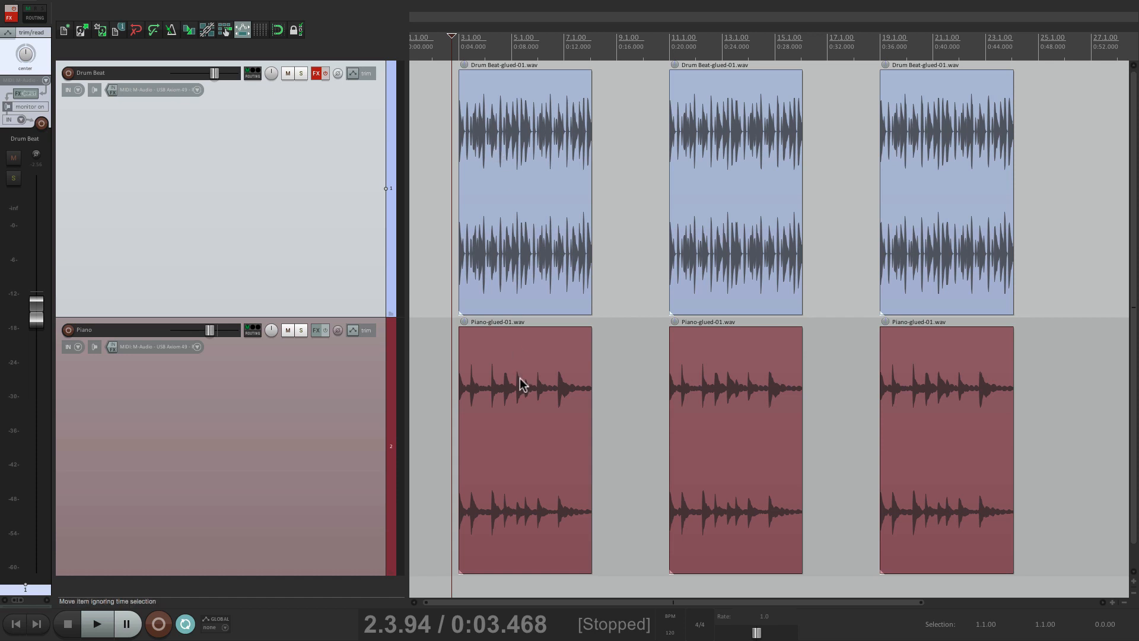
# - Set the Piano track's automation mode to Latch
pyautogui.click(95, 624)
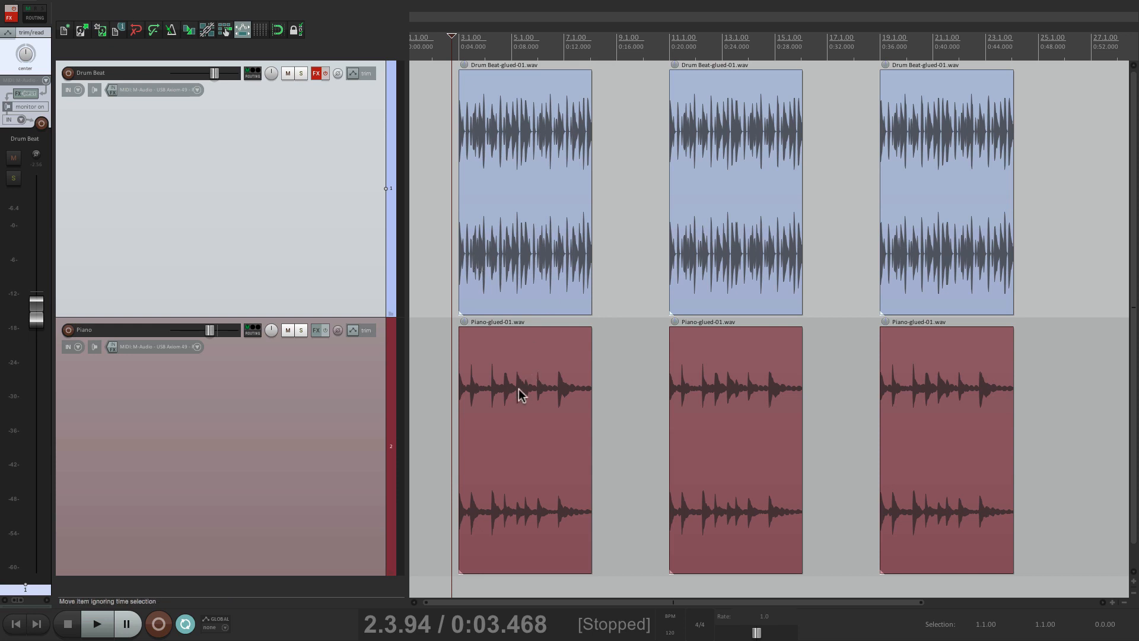
pyautogui.moveTo(757, 375)
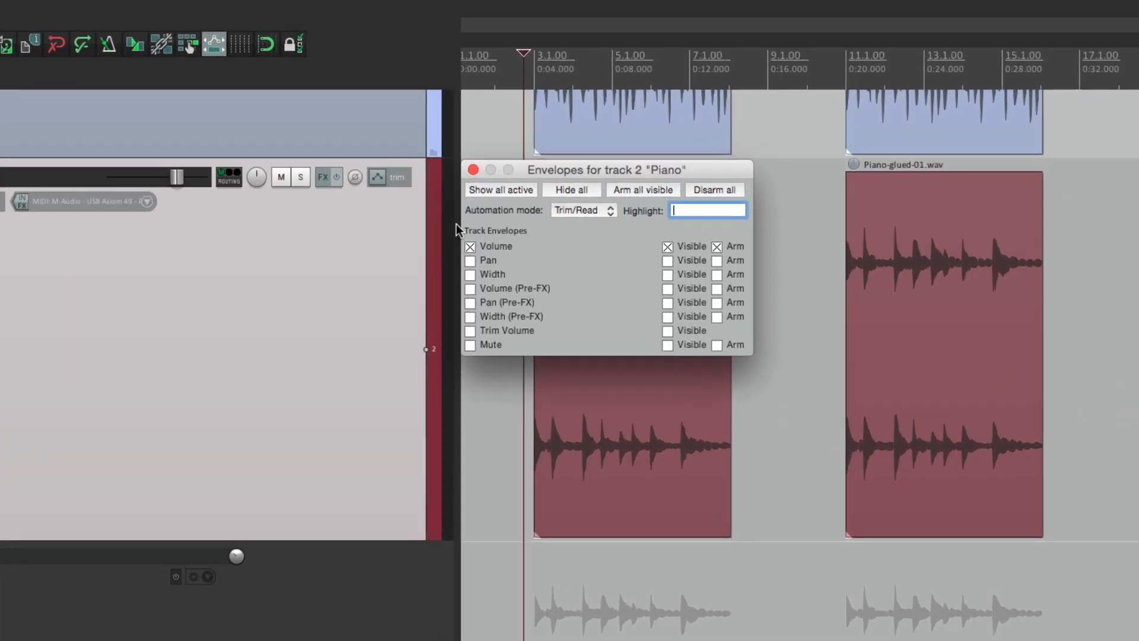
pyautogui.click(582, 210)
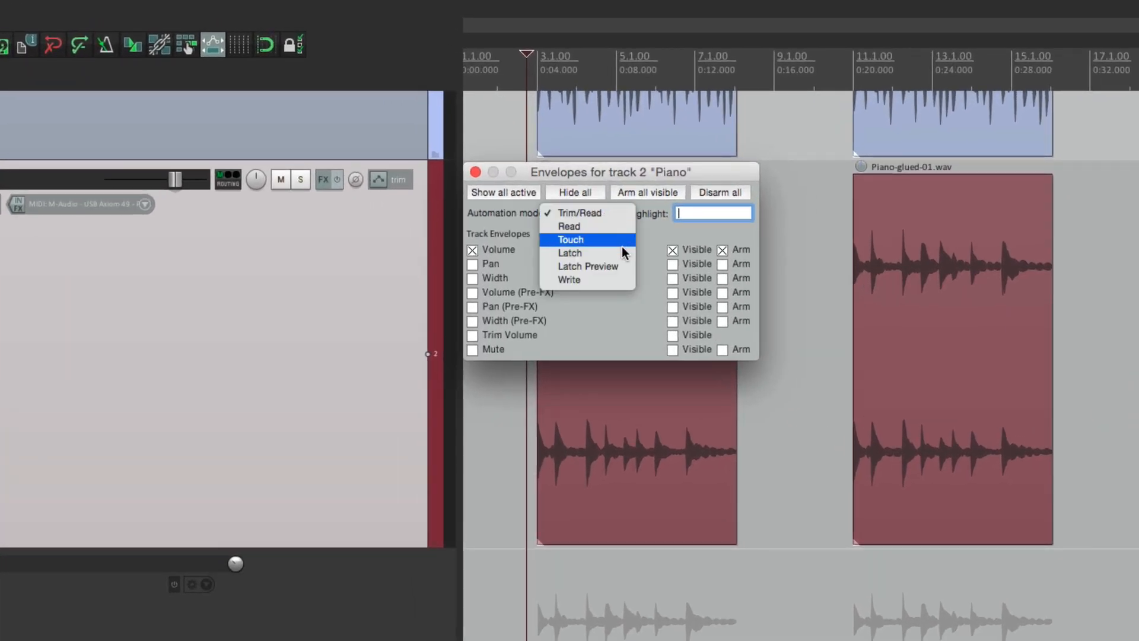
pyautogui.click(570, 253)
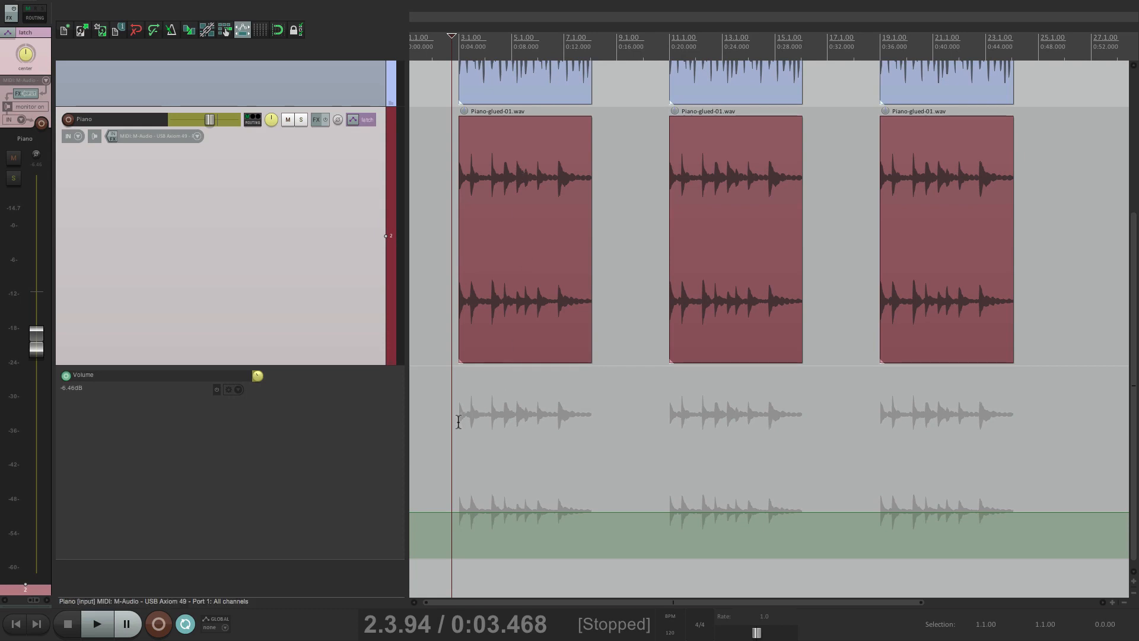
pyautogui.moveTo(200, 133)
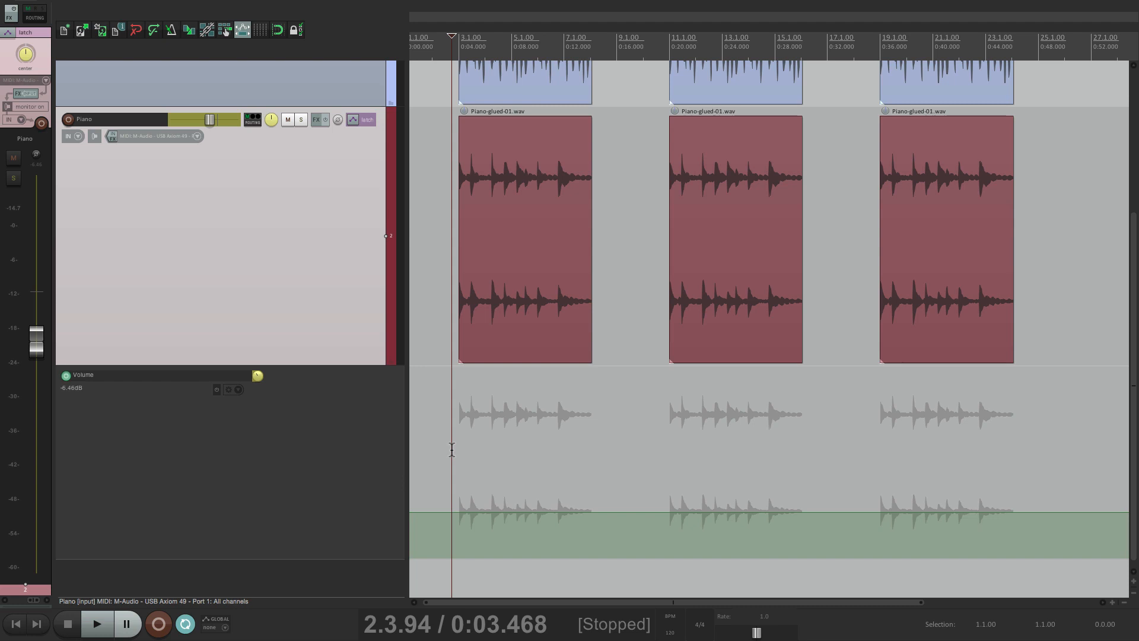
# - Play and ride the Piano volume fader during the first note
pyautogui.click(97, 624)
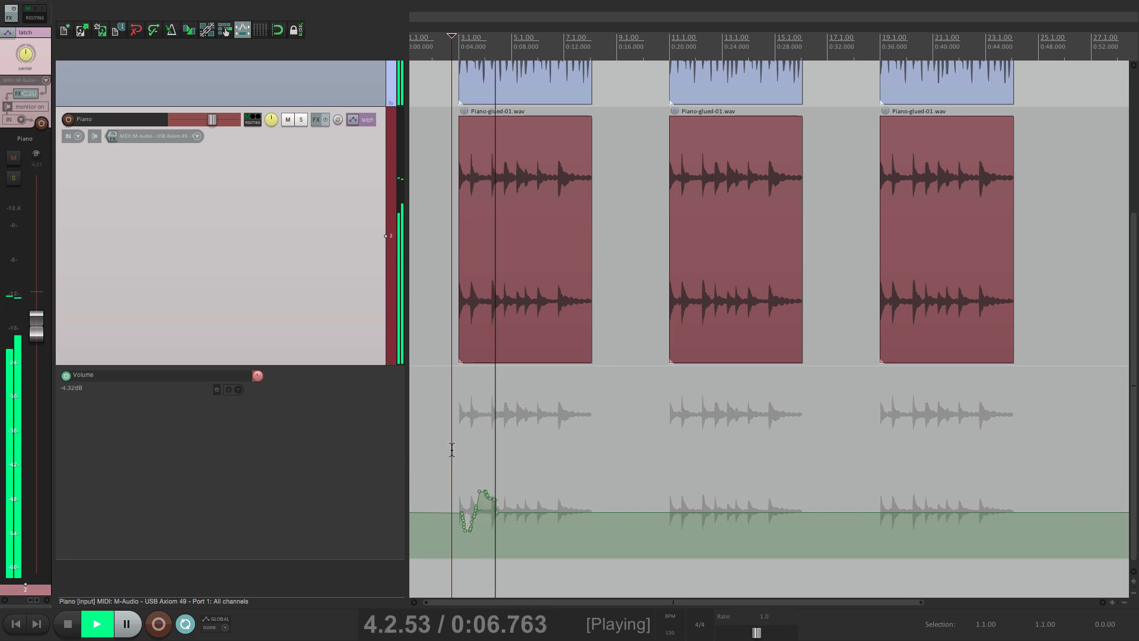
pyautogui.moveTo(483, 500); pyautogui.dragTo(523, 500)
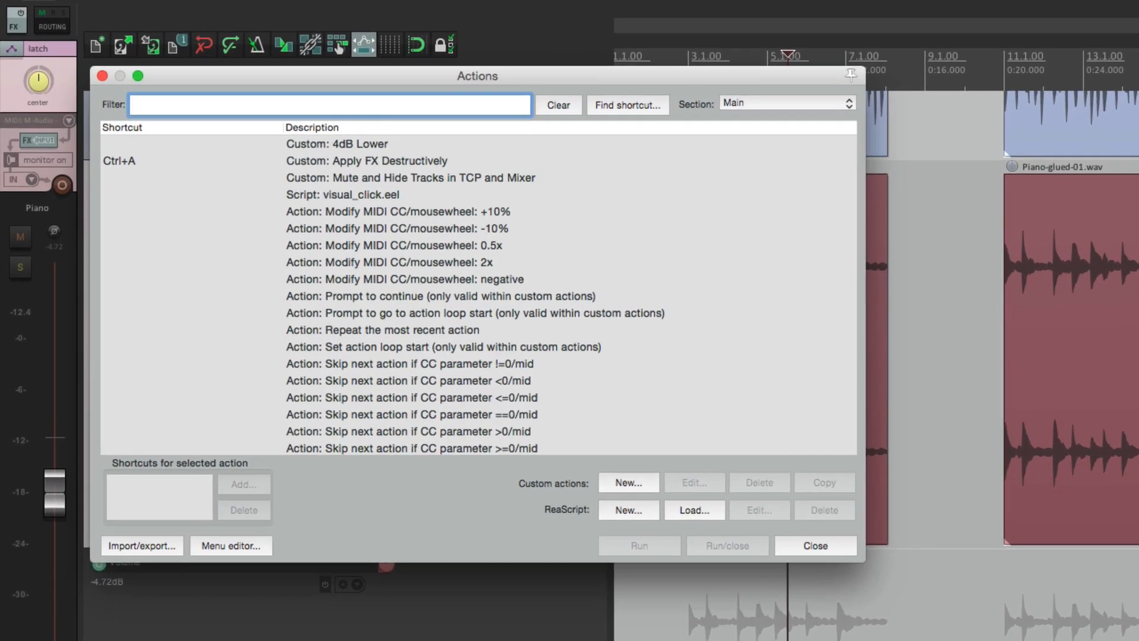
# - Filter actions by 'write' and pick the write-current-values to project end and start commands
pyautogui.write('write')
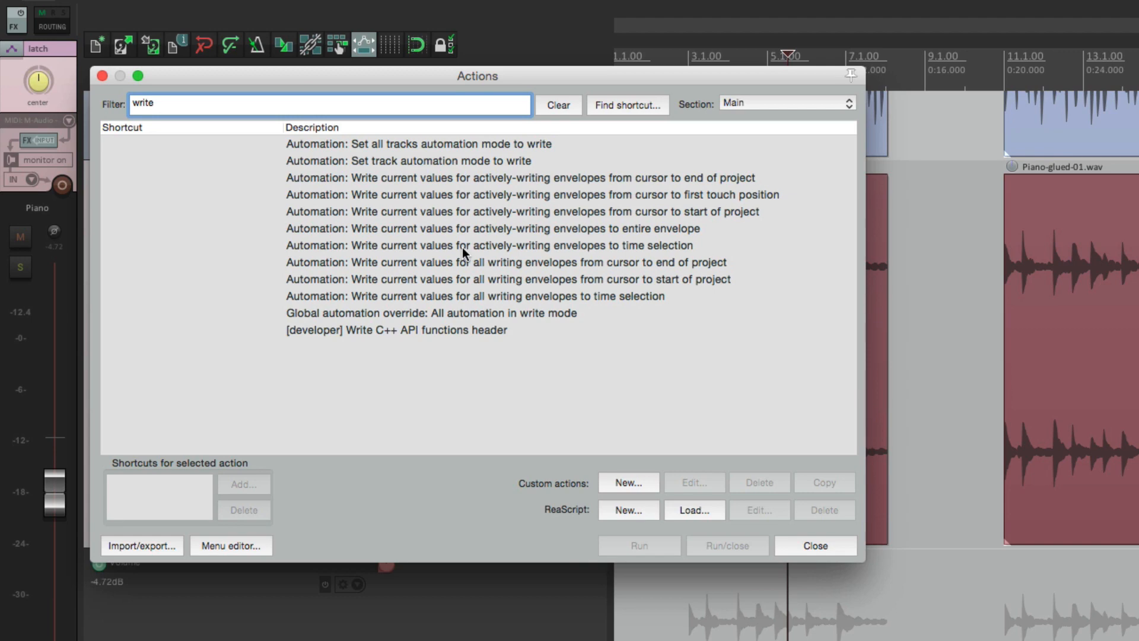
pyautogui.click(489, 263)
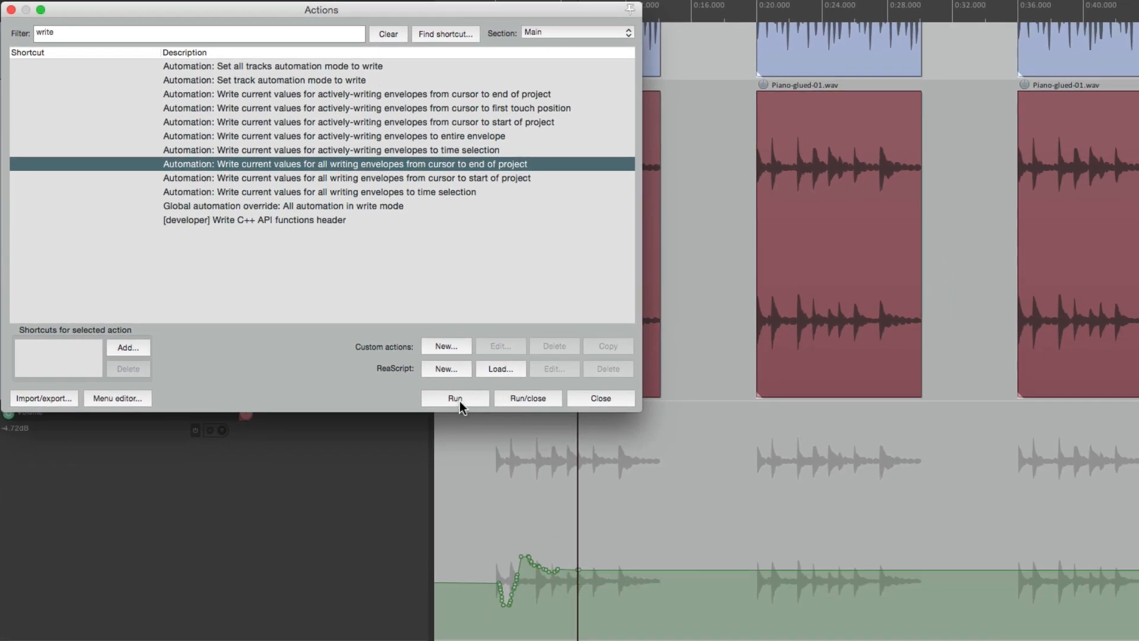
pyautogui.moveTo(621, 606)
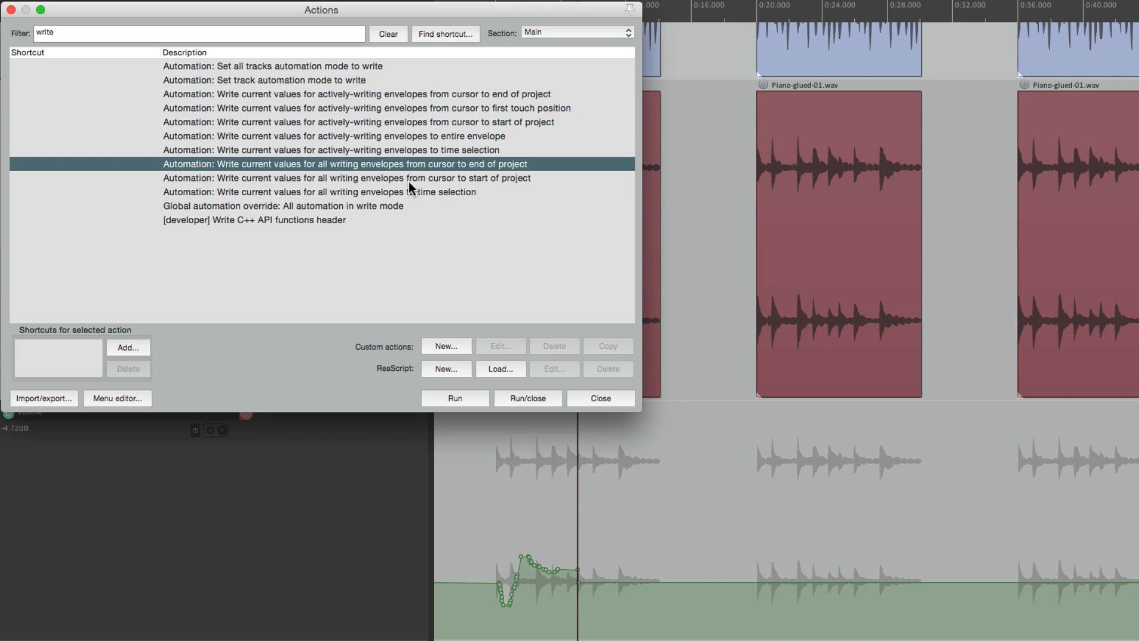
pyautogui.click(412, 178)
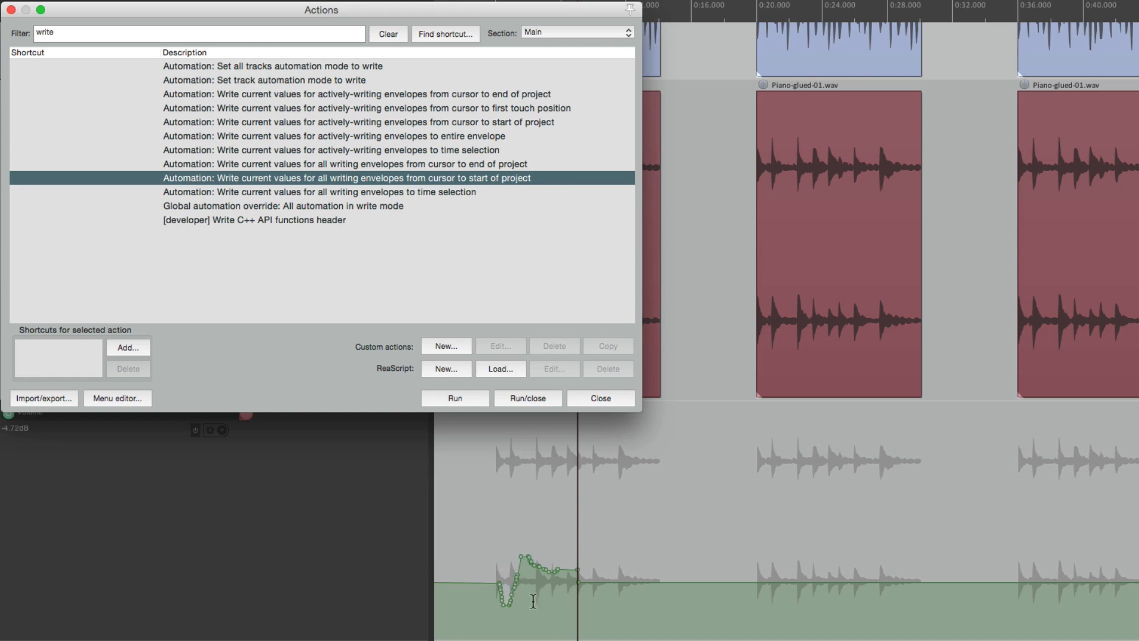
pyautogui.moveTo(498, 481)
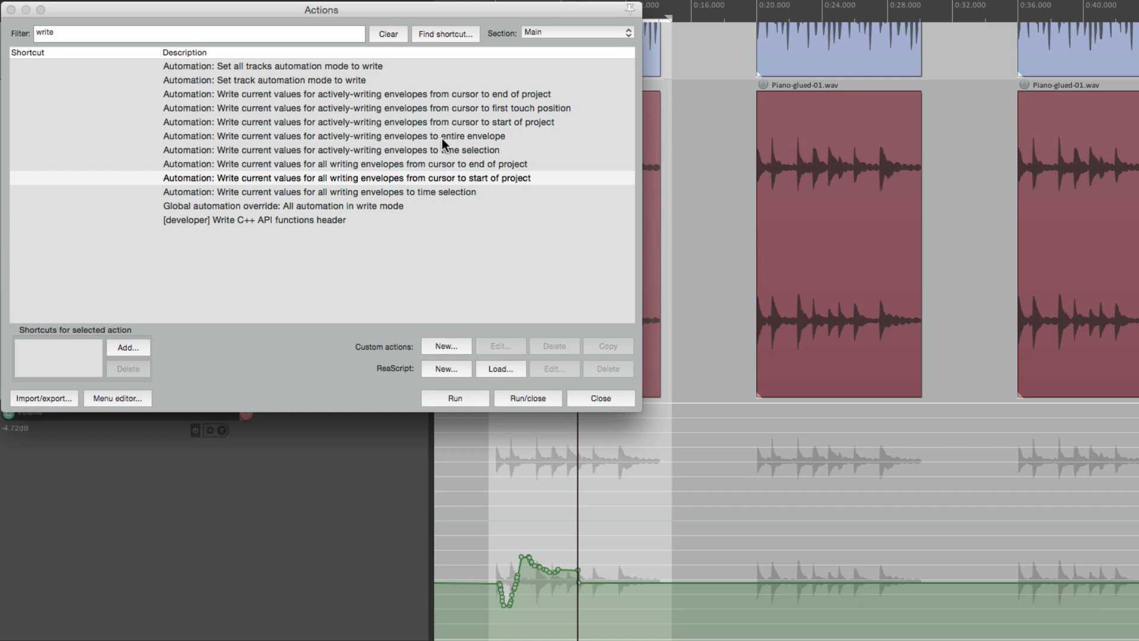
# - Write current Piano volume to time selections over the three piano items
pyautogui.click(343, 192)
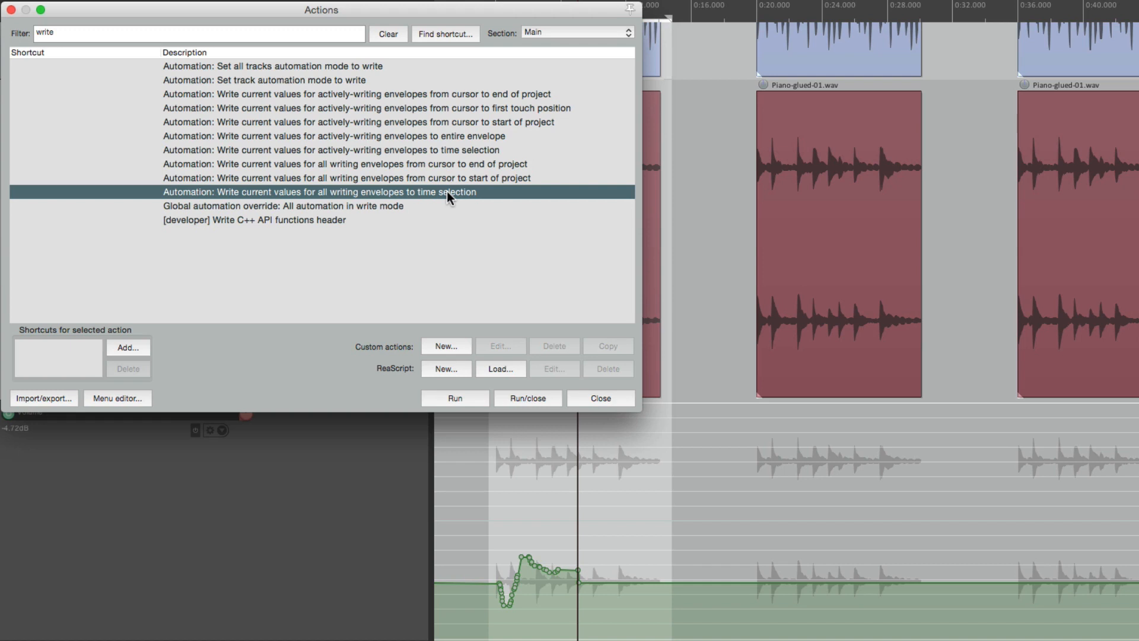
pyautogui.click(455, 398)
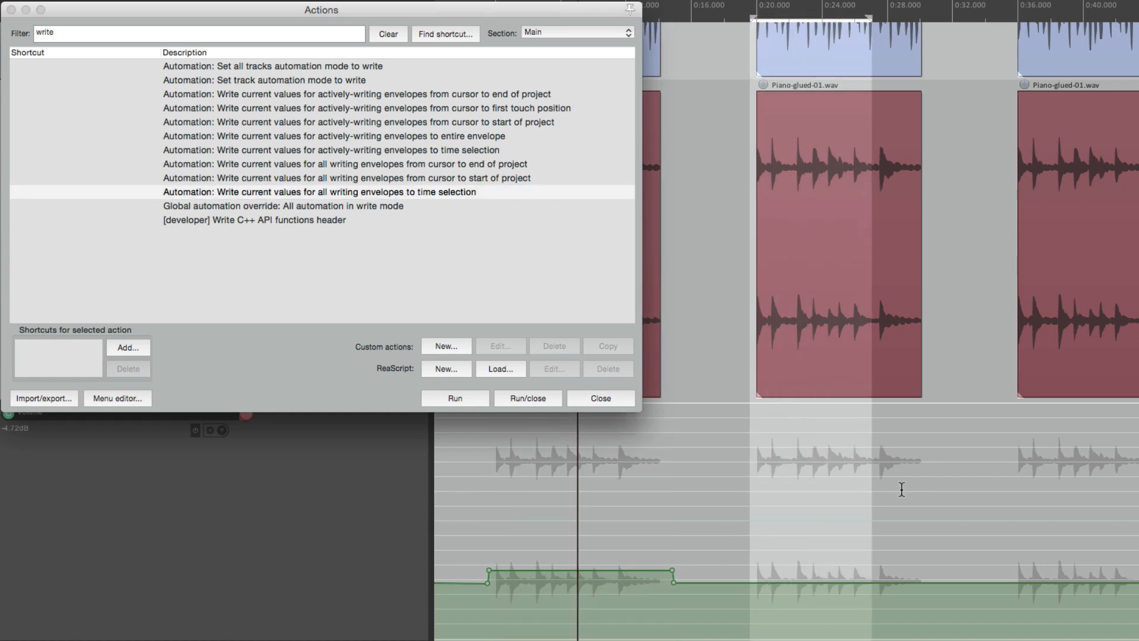
pyautogui.click(455, 398)
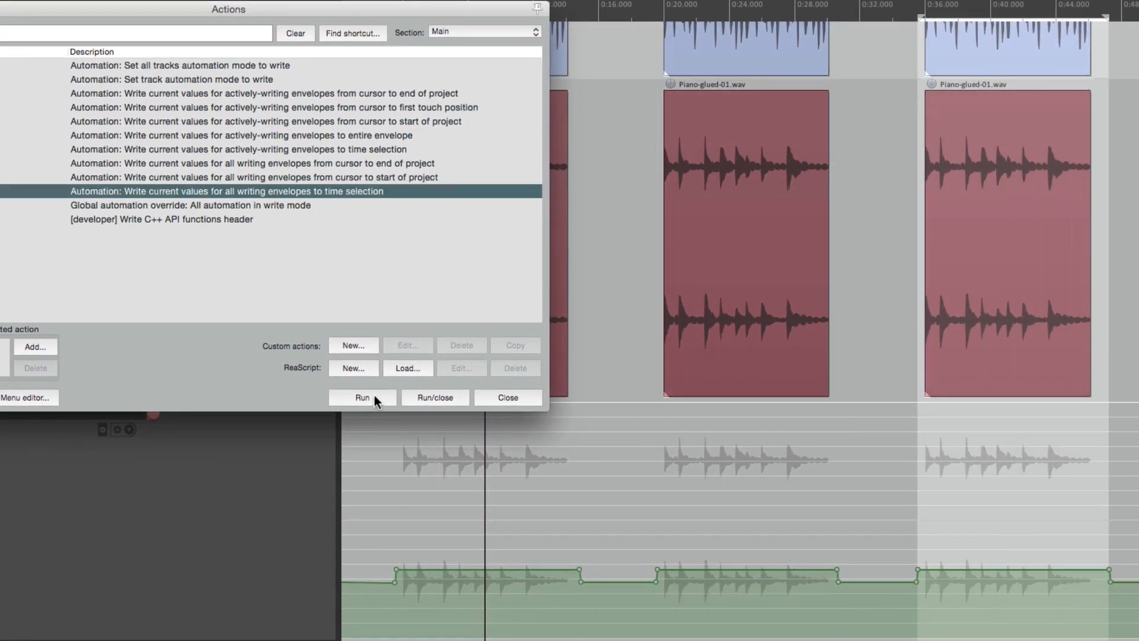
pyautogui.click(362, 398)
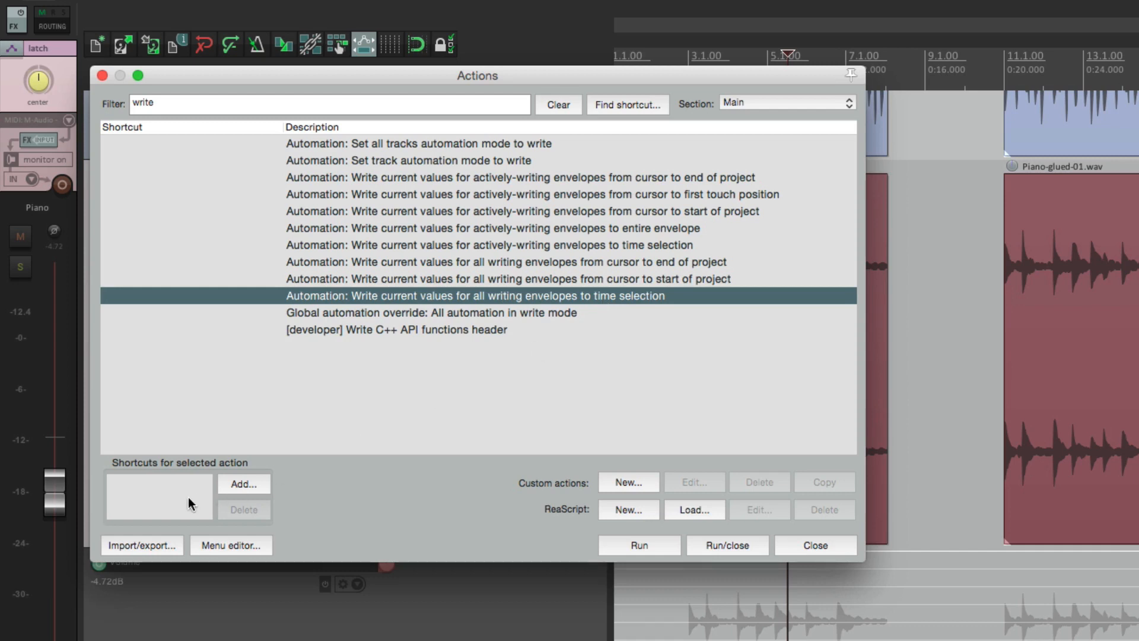
# - Assign Ctrl+W to the write-current-values-to-time-selection action
pyautogui.click(243, 483)
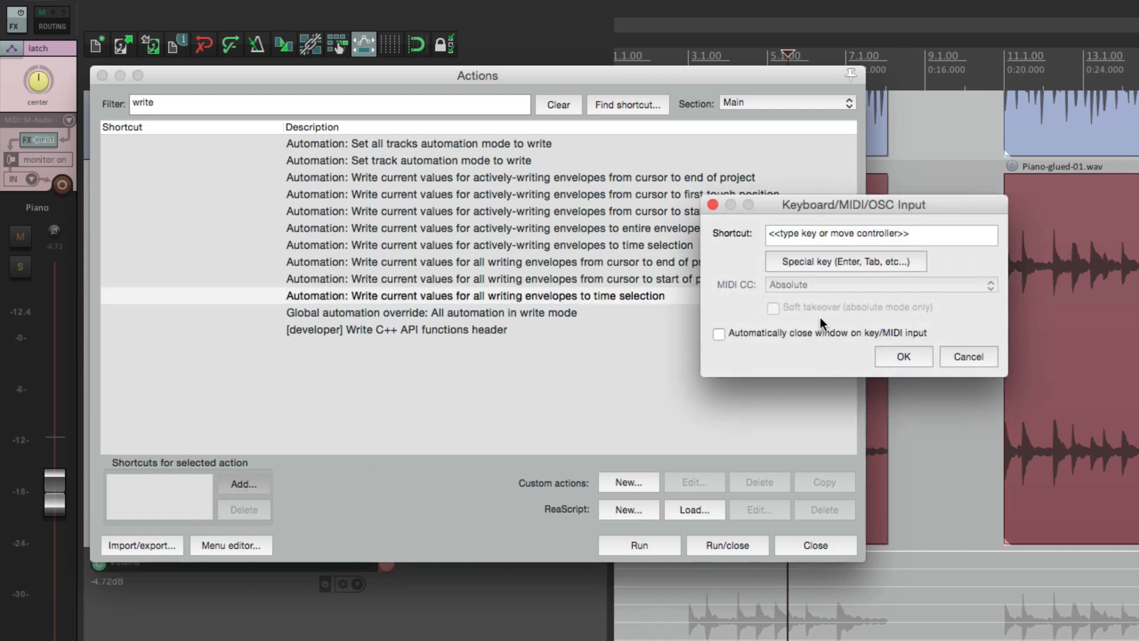
pyautogui.press('Ctrl+W')
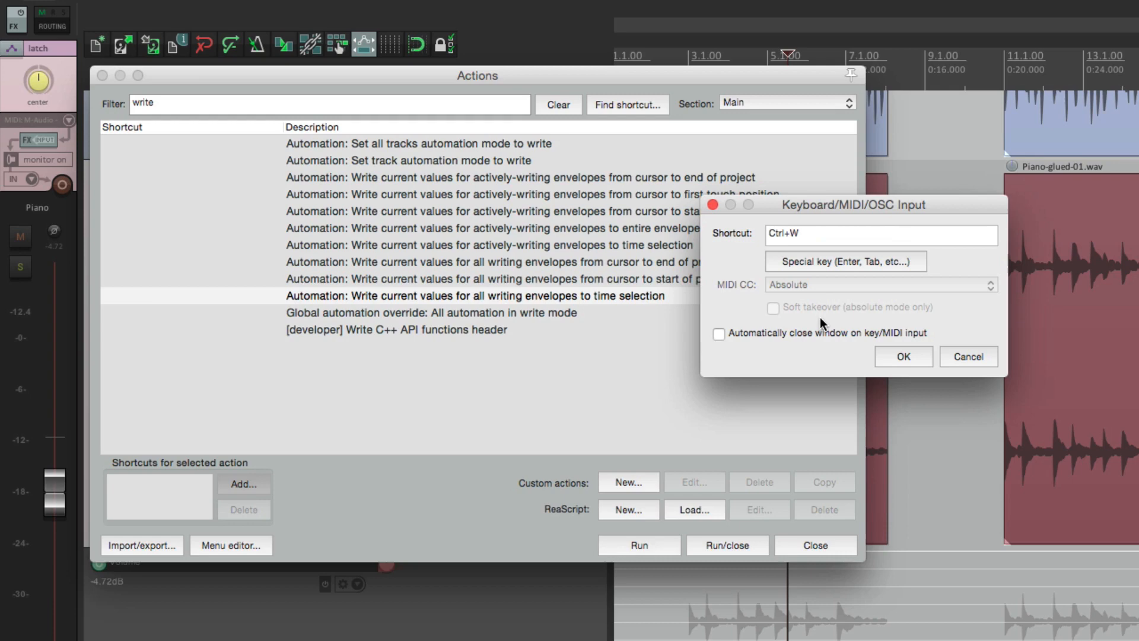
pyautogui.moveTo(888, 364)
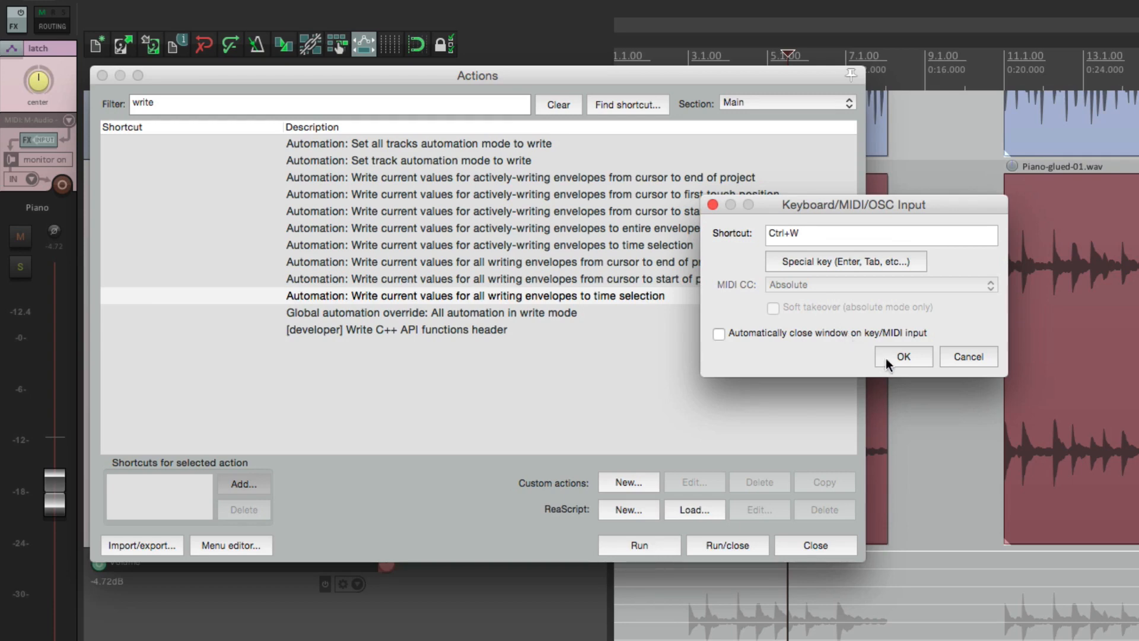
pyautogui.click(903, 356)
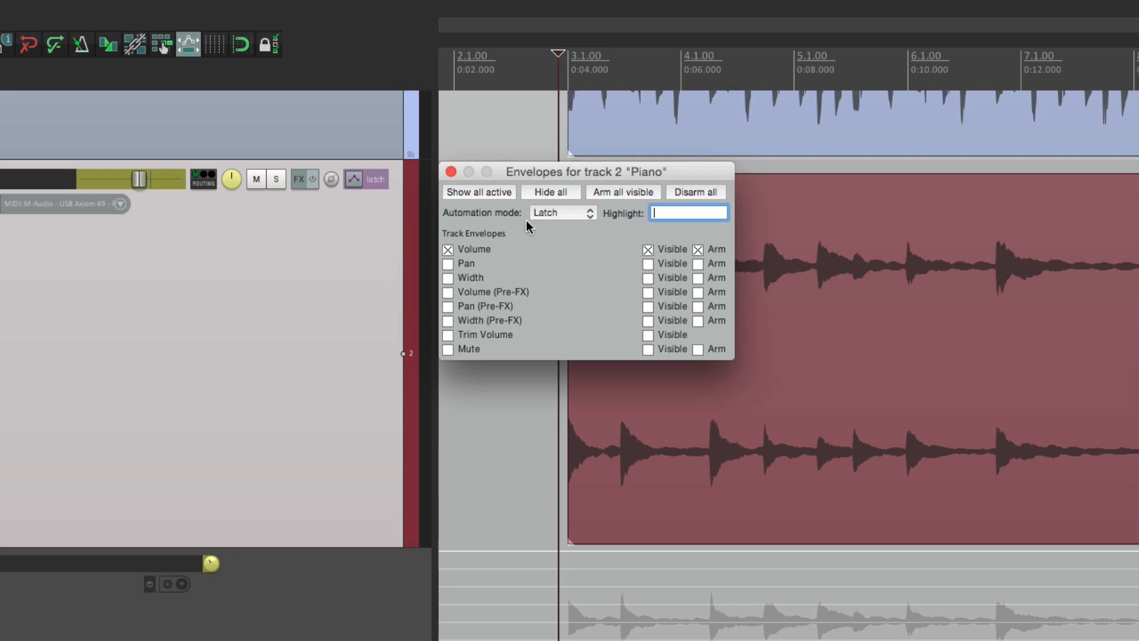
# - Set the Piano track's automation mode to Latch Preview and close the window
pyautogui.click(562, 213)
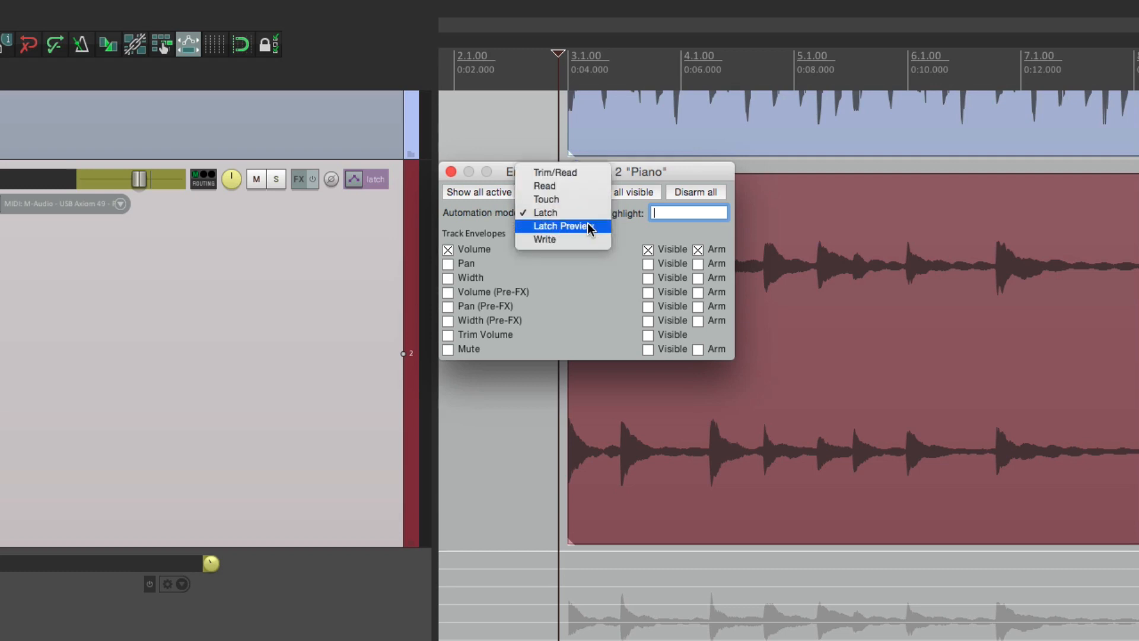
pyautogui.click(561, 227)
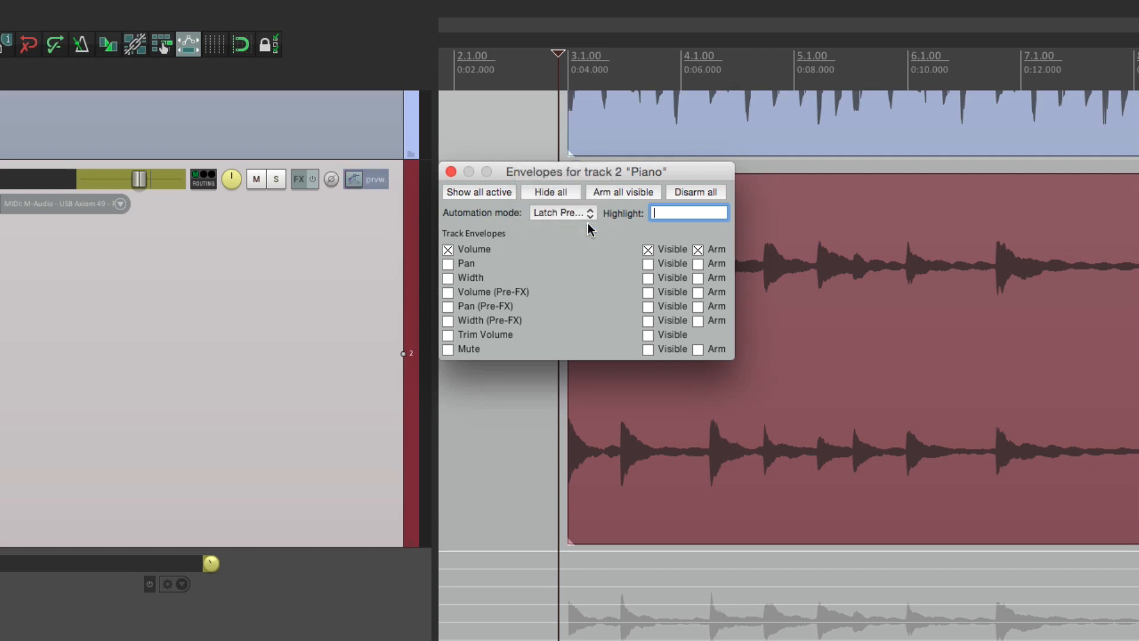
pyautogui.click(450, 172)
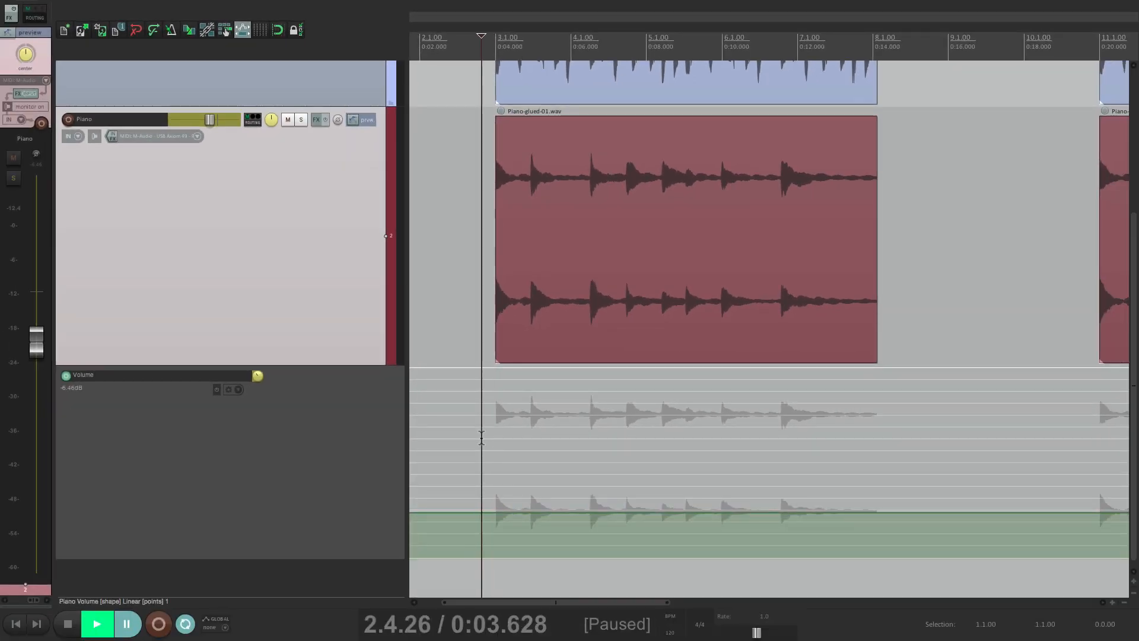
# - Preview a lower Piano volume (about -9 dB) during playback, then stop
pyautogui.moveTo(257, 375); pyautogui.dragTo(257, 378)
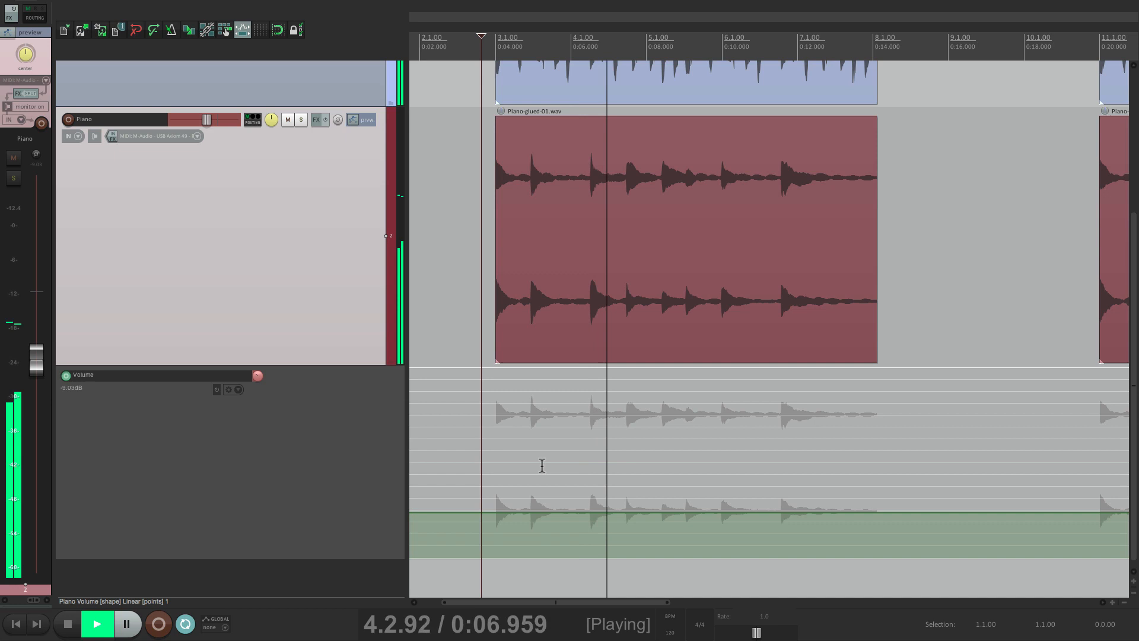
pyautogui.click(66, 623)
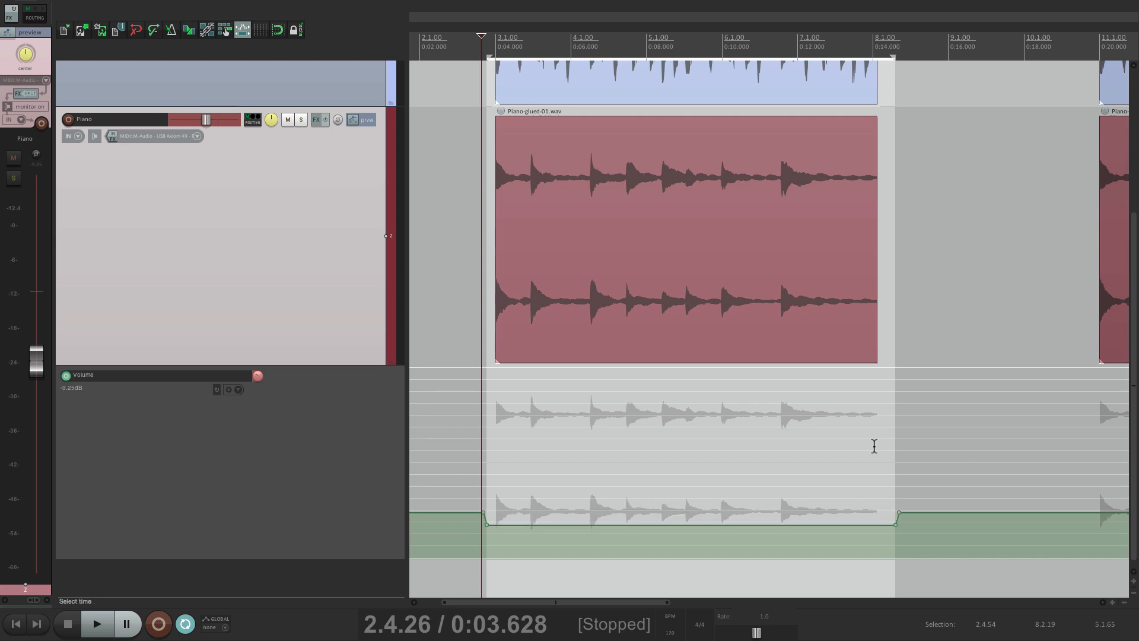
pyautogui.moveTo(724, 464)
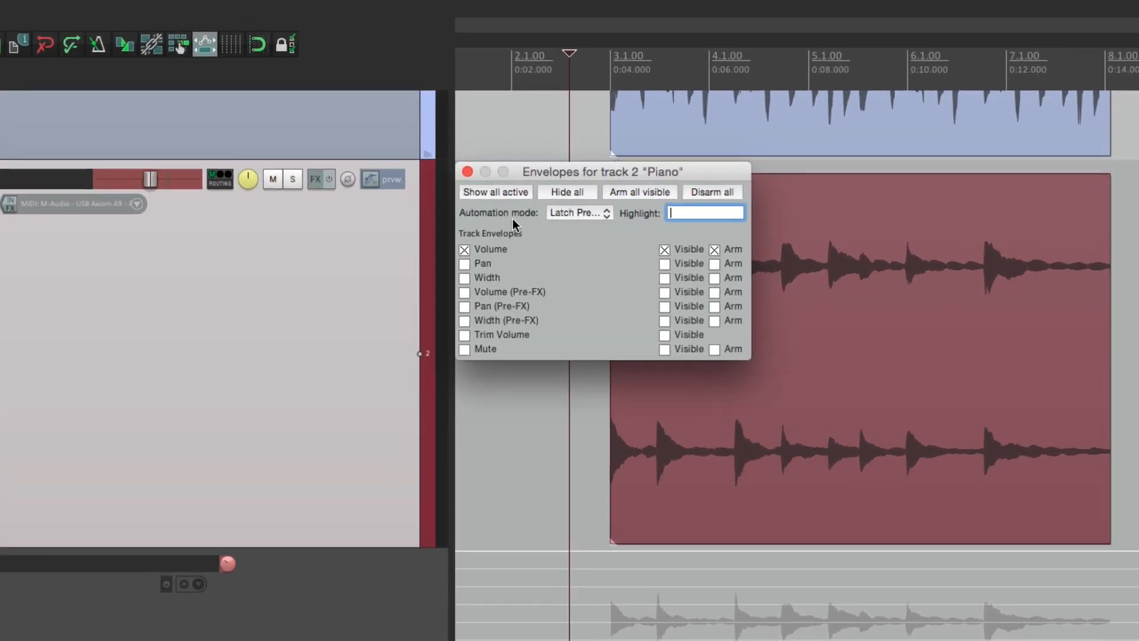
# - Choose Latch as the Piano track's automation mode
pyautogui.click(578, 212)
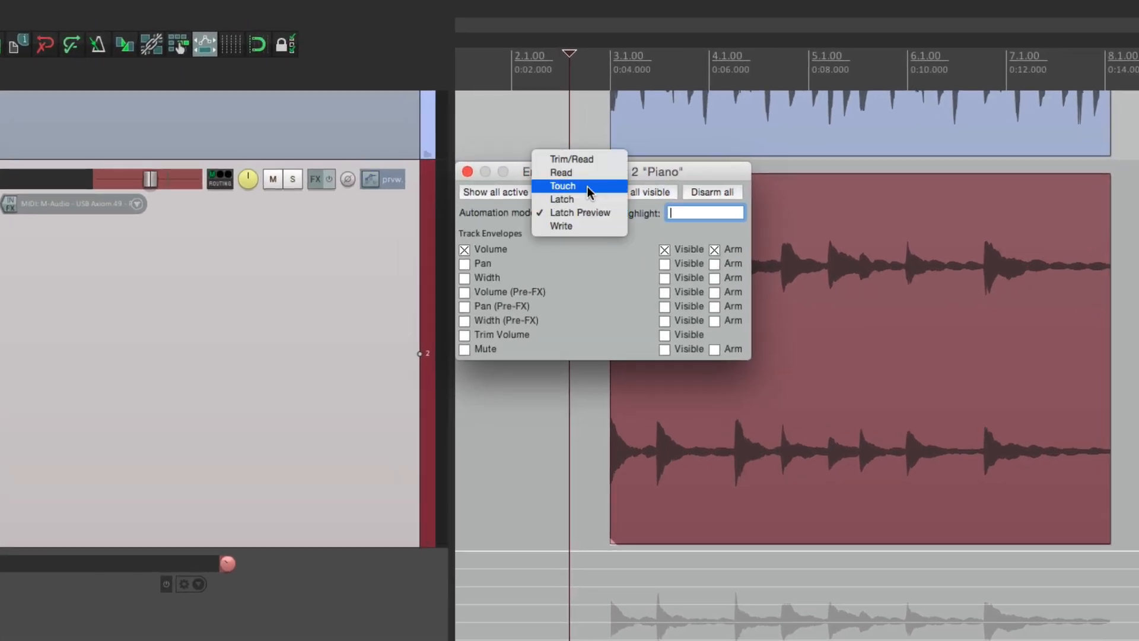
pyautogui.click(562, 199)
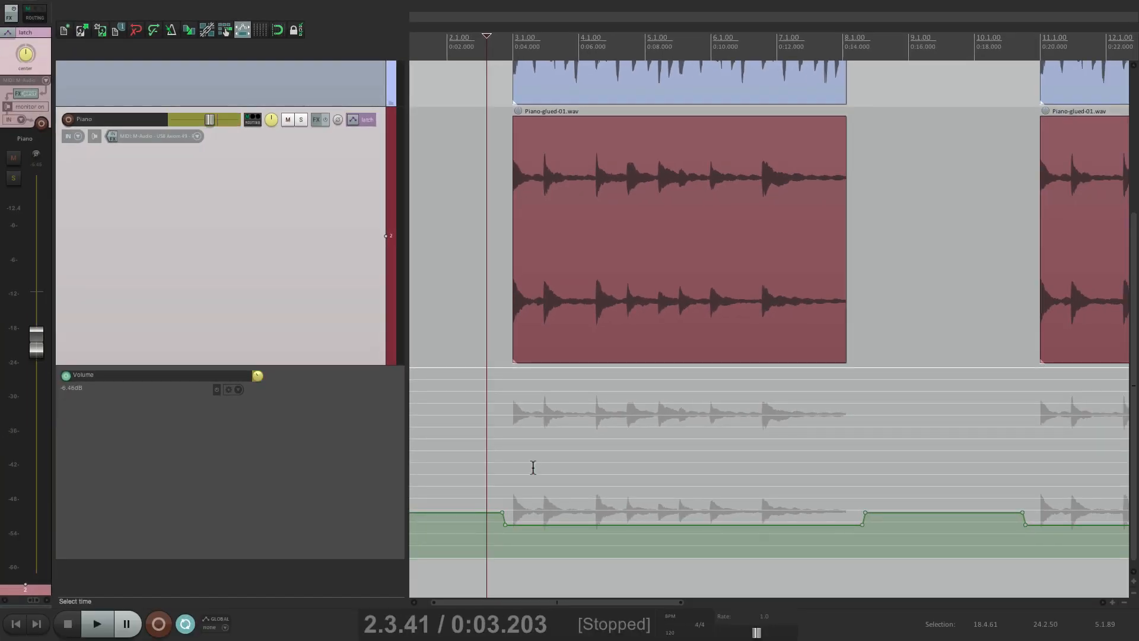
pyautogui.click(98, 624)
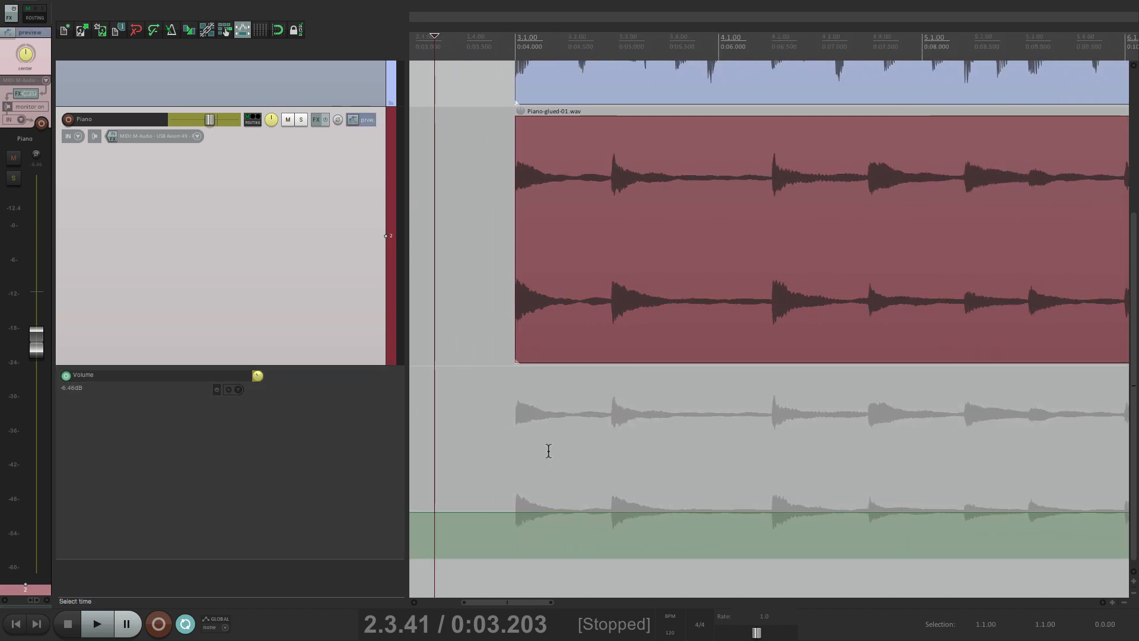
pyautogui.moveTo(567, 440)
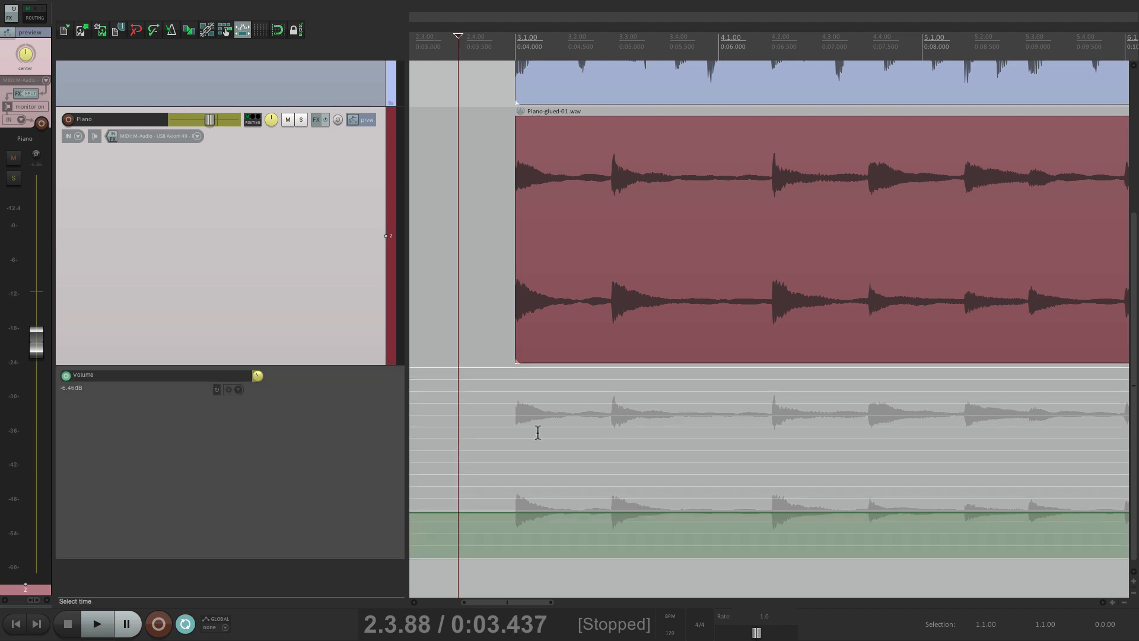
# - Lower the previewed Piano volume to about -10.5 dB and play through the first note
pyautogui.click(97, 623)
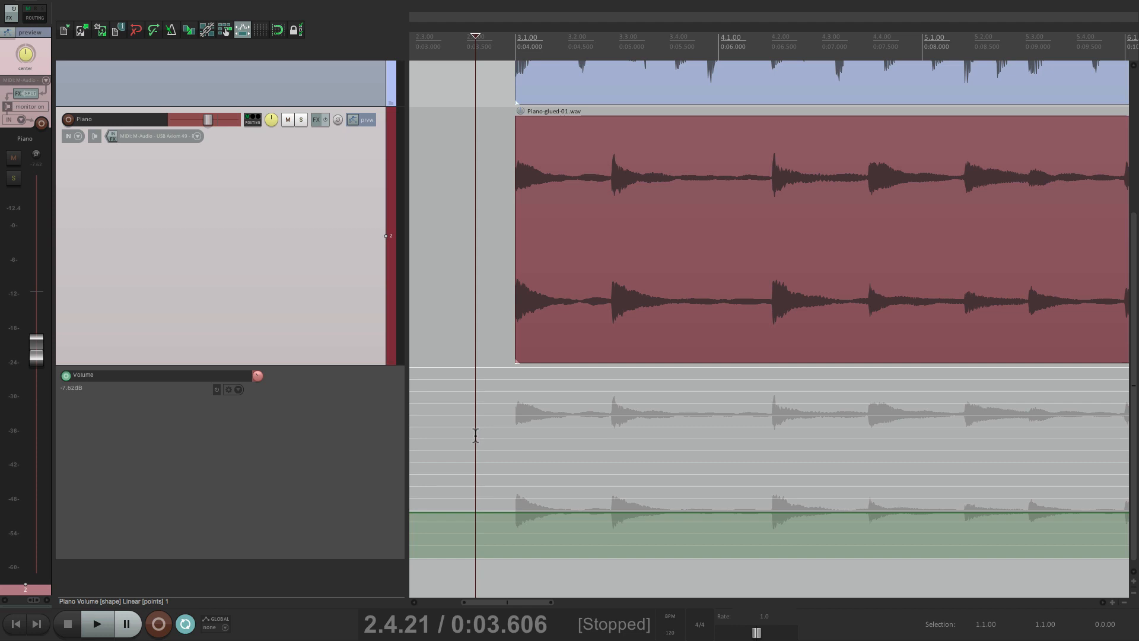
pyautogui.moveTo(36, 342); pyautogui.dragTo(36, 359)
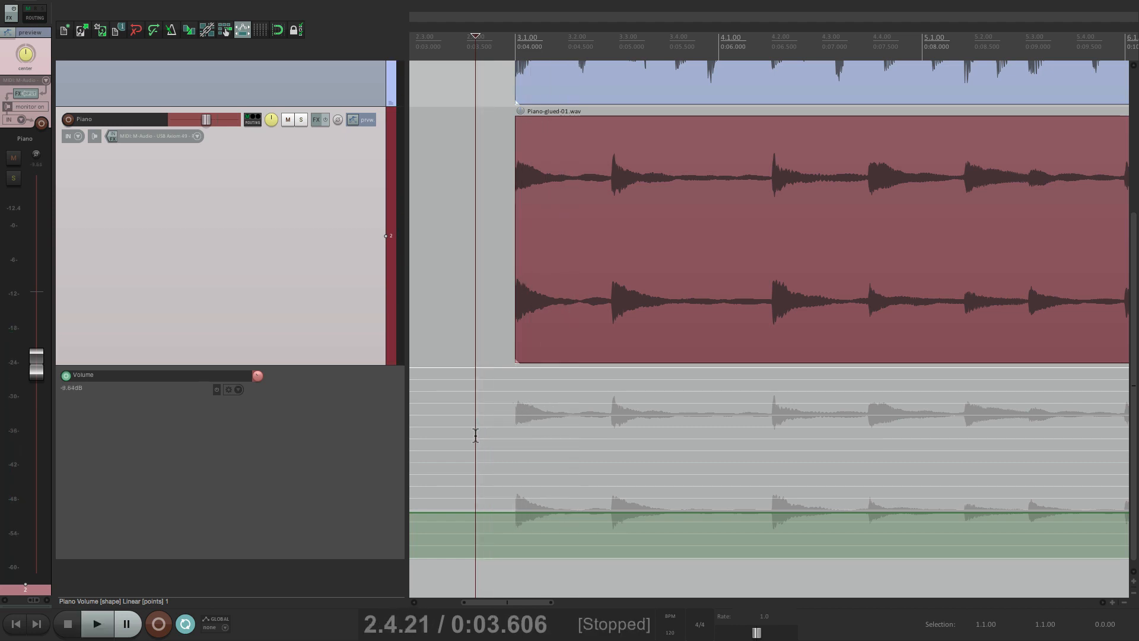
pyautogui.click(96, 624)
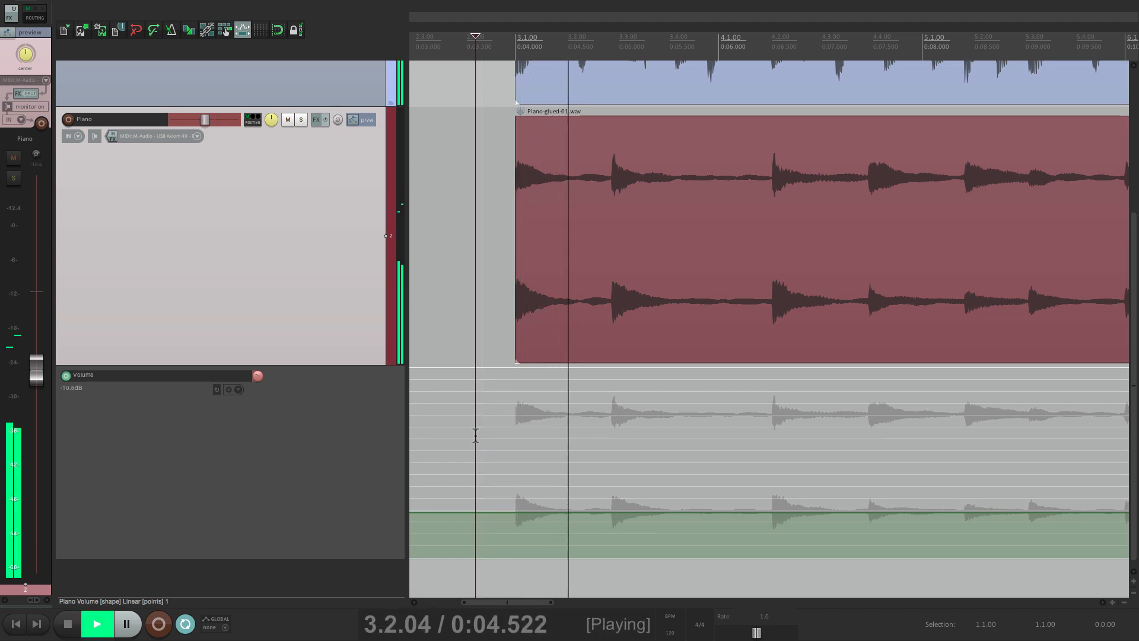
pyautogui.click(64, 623)
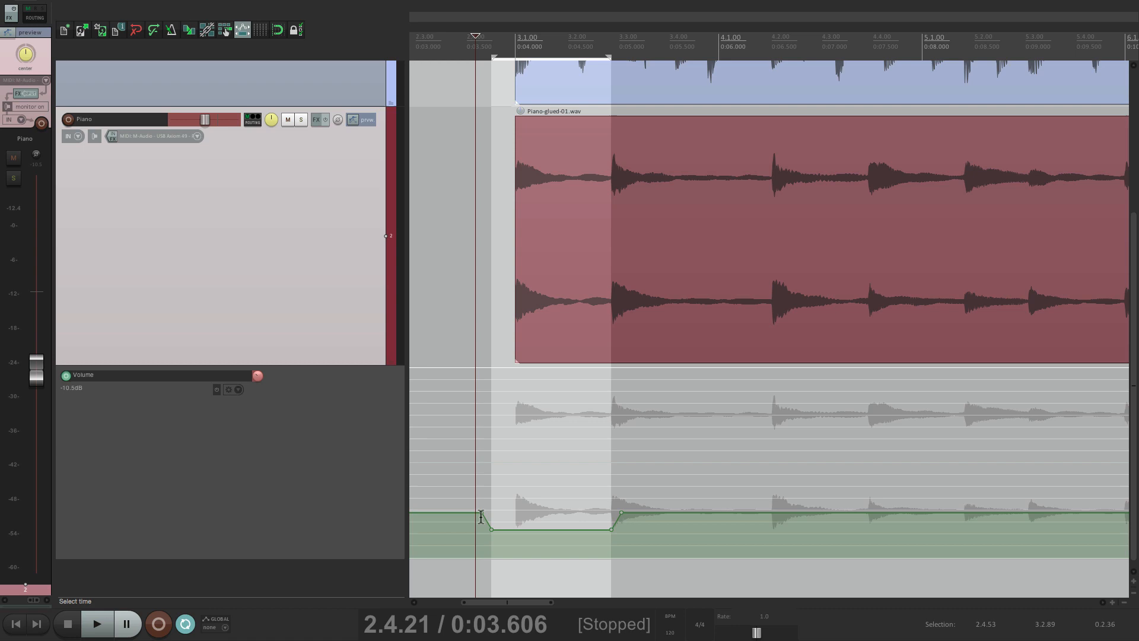
pyautogui.moveTo(491, 549)
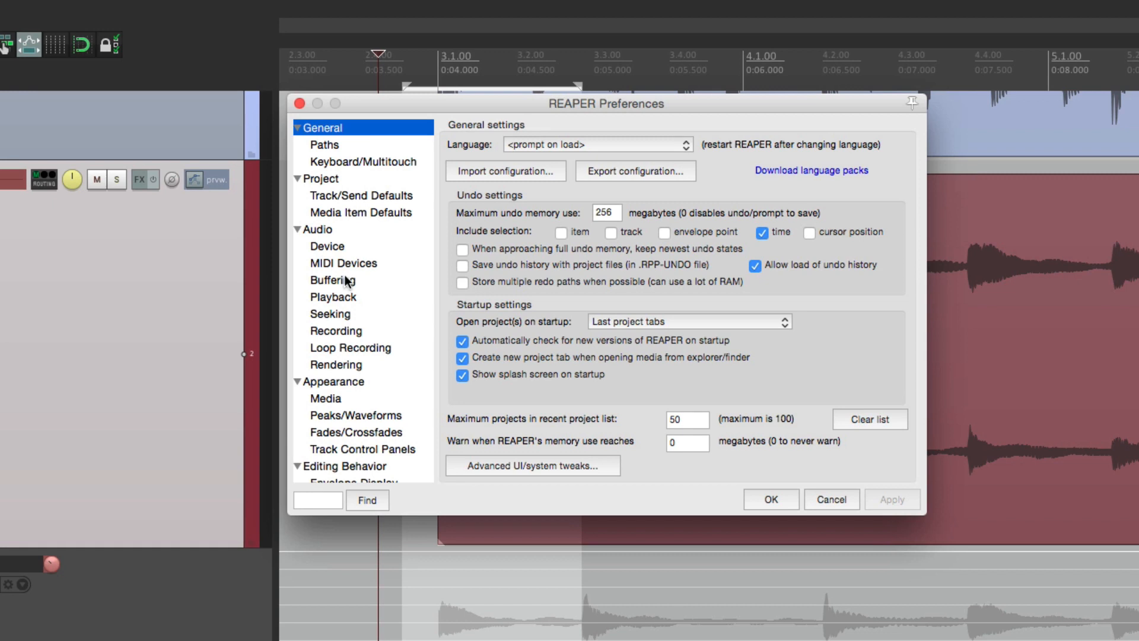
# - Set the automation action transition time to 0 ms
pyautogui.click(339, 274)
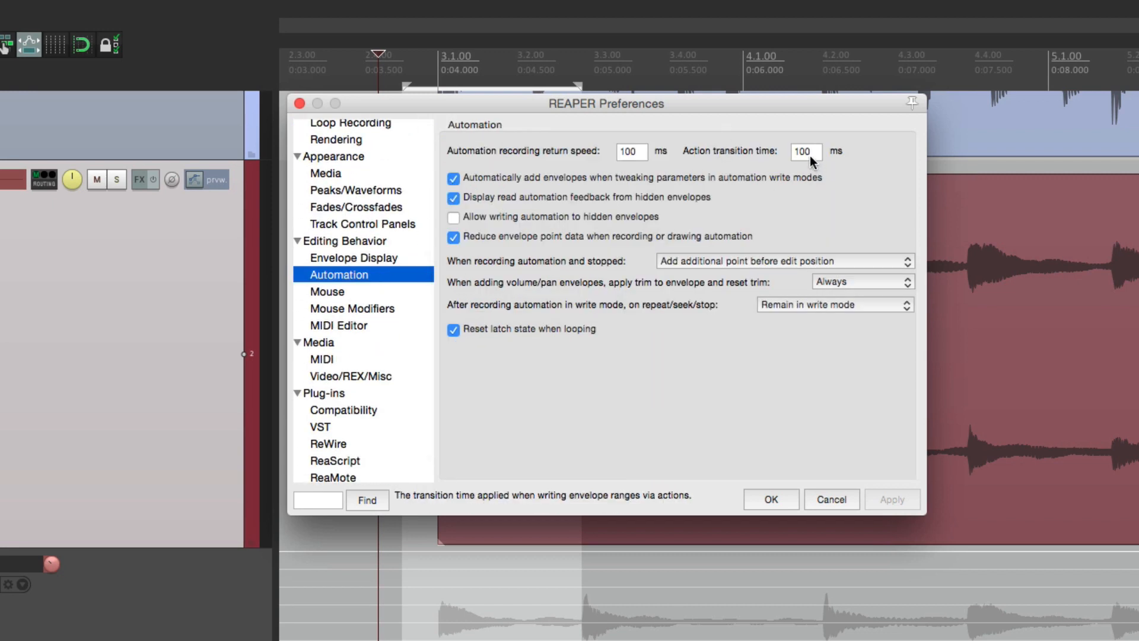
pyautogui.click(807, 152)
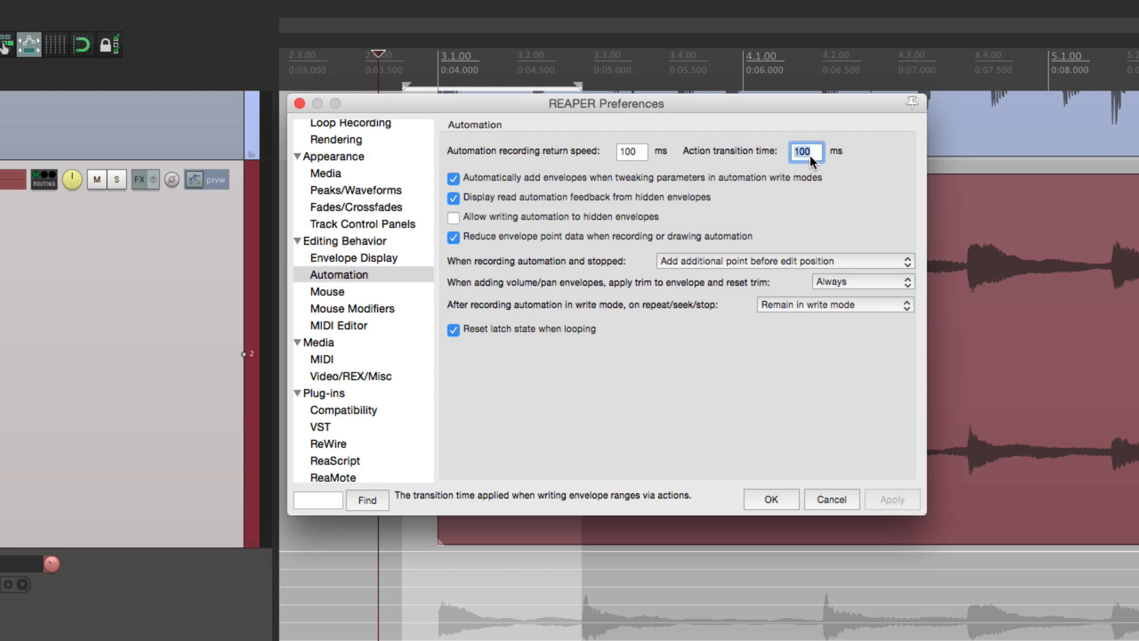
pyautogui.write('0')
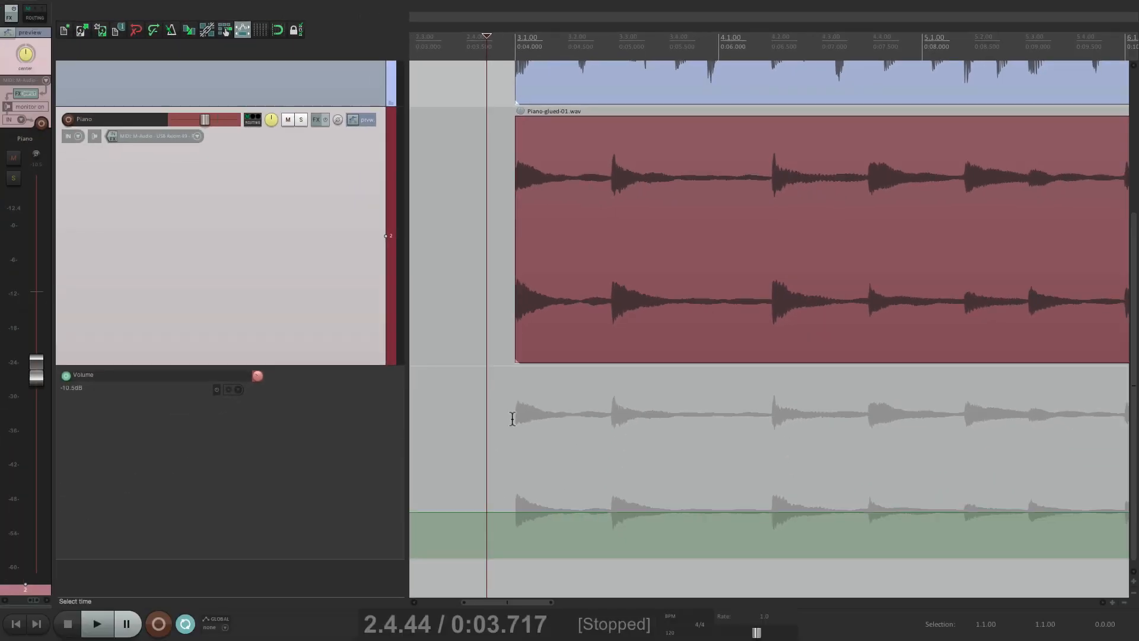
# - Write a deeper -11.5 dB Piano volume dip over the notes after the first dip
pyautogui.moveTo(516, 421); pyautogui.dragTo(605, 421)
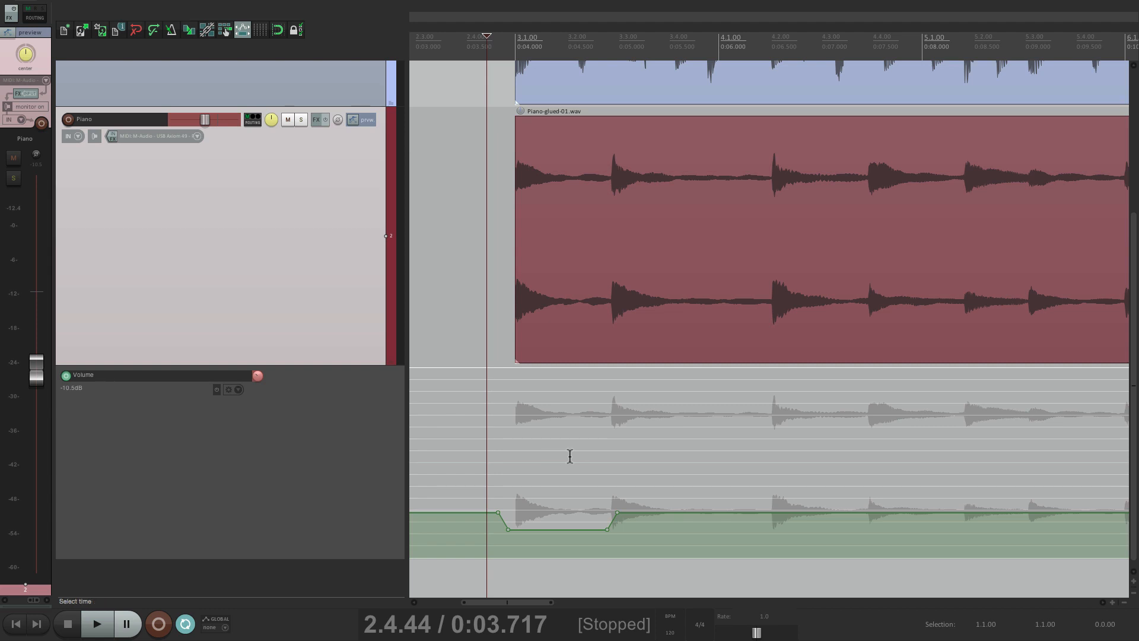
pyautogui.click(97, 624)
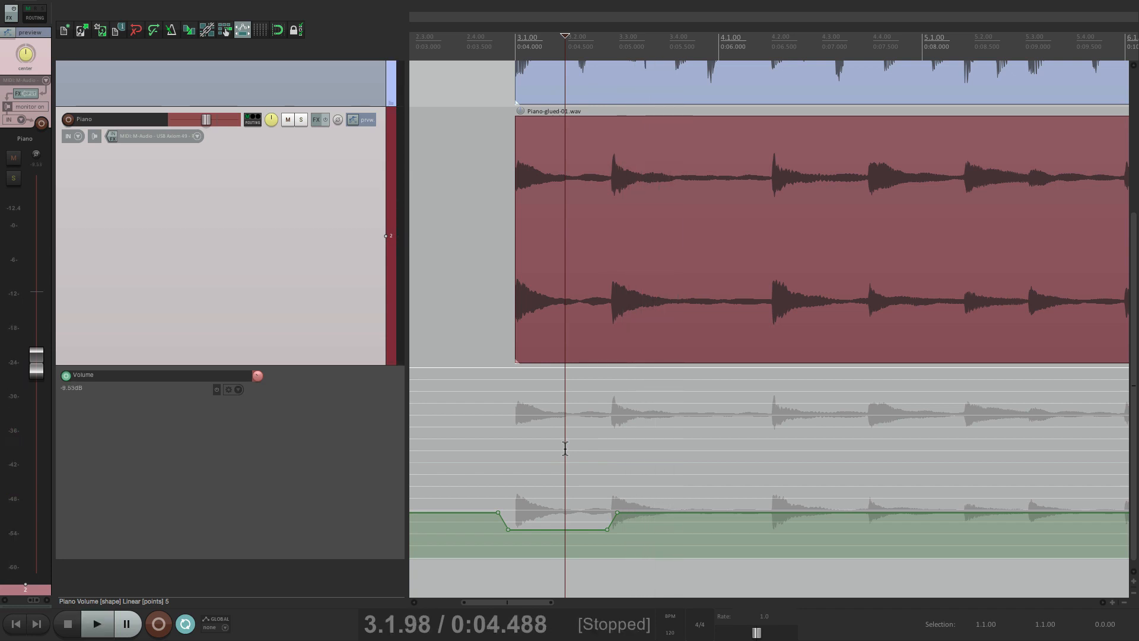
pyautogui.click(97, 623)
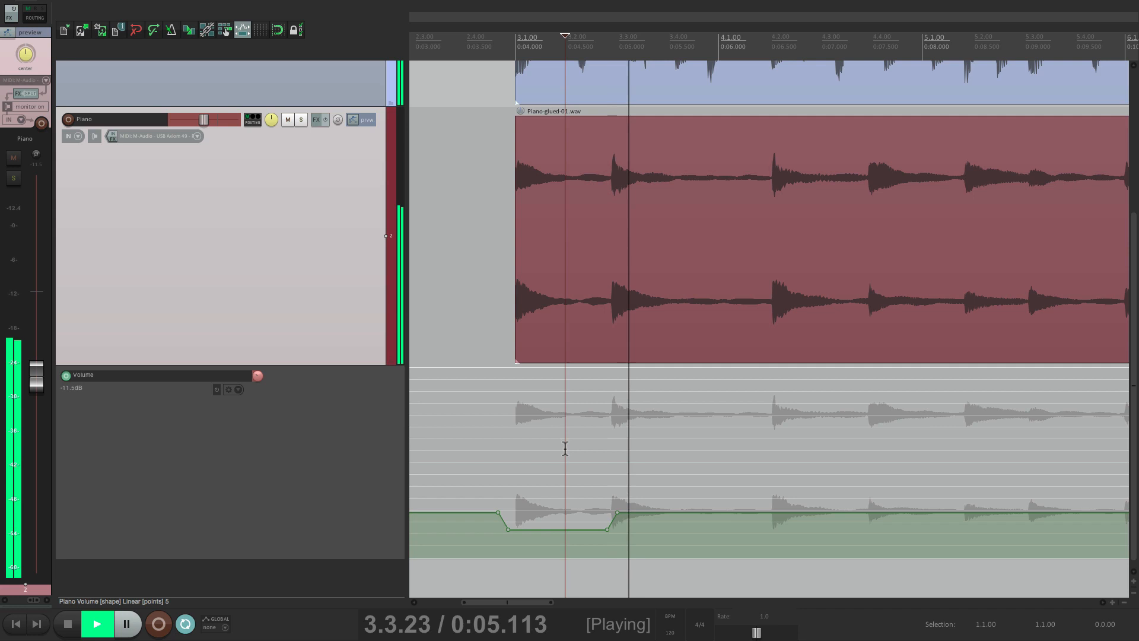
pyautogui.click(65, 623)
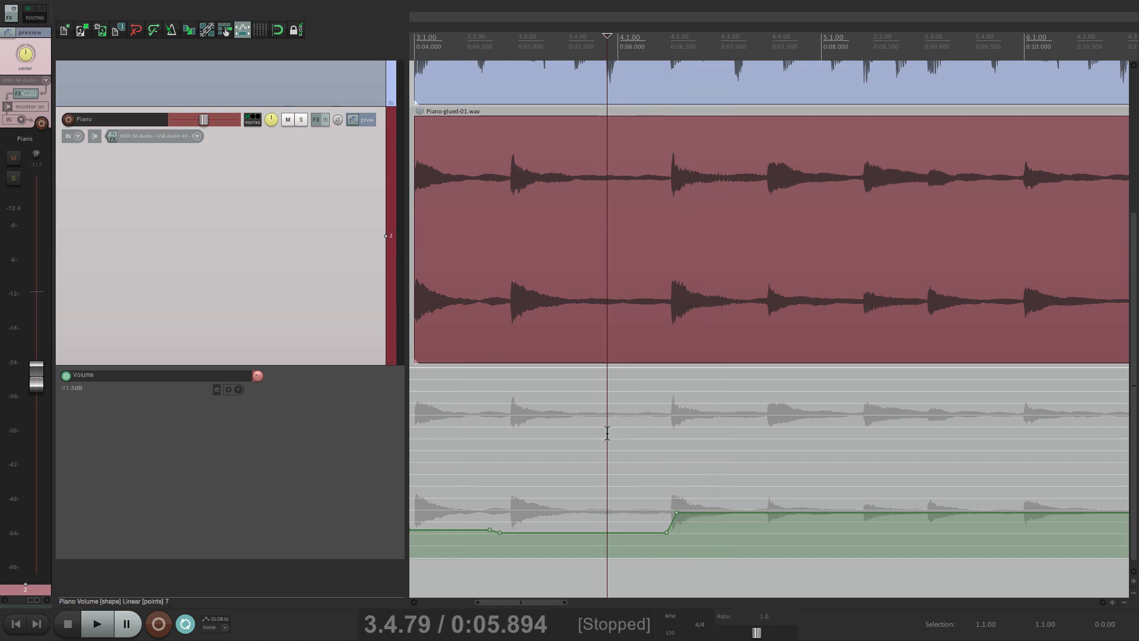
pyautogui.click(96, 624)
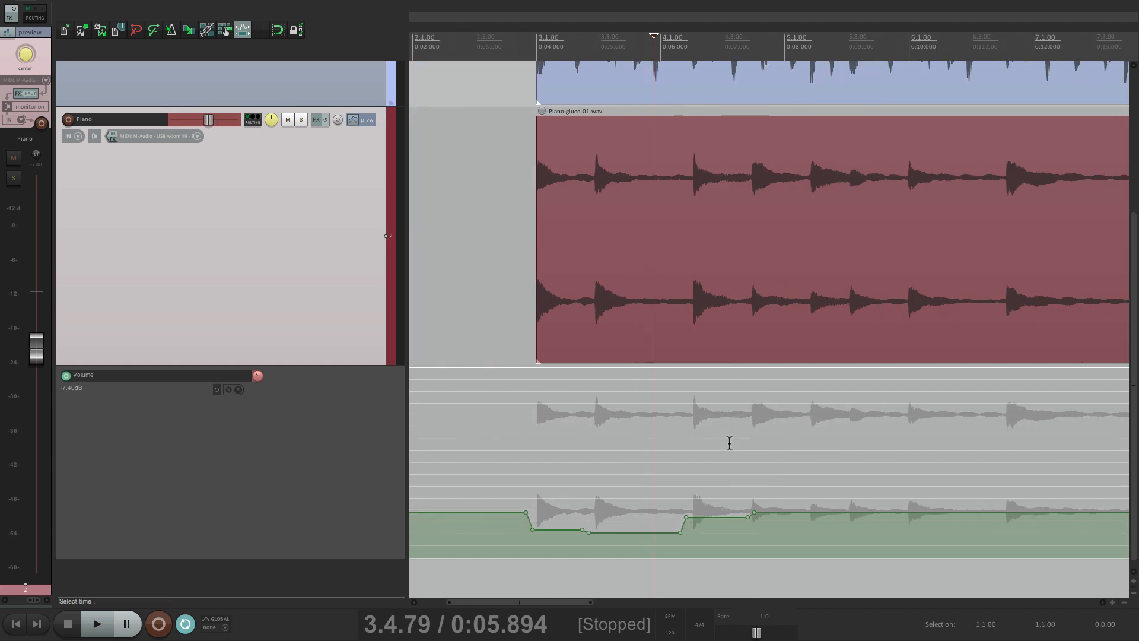
# - Open the Envelopes for track 'Piano' window from the track's envelope button
pyautogui.click(355, 137)
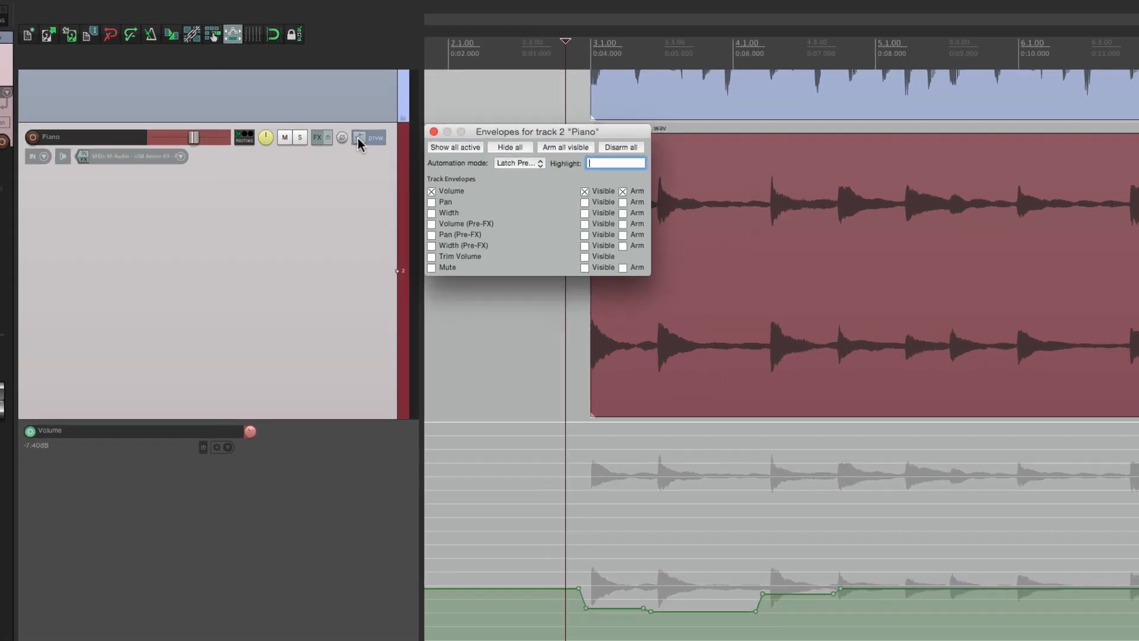
pyautogui.click(515, 163)
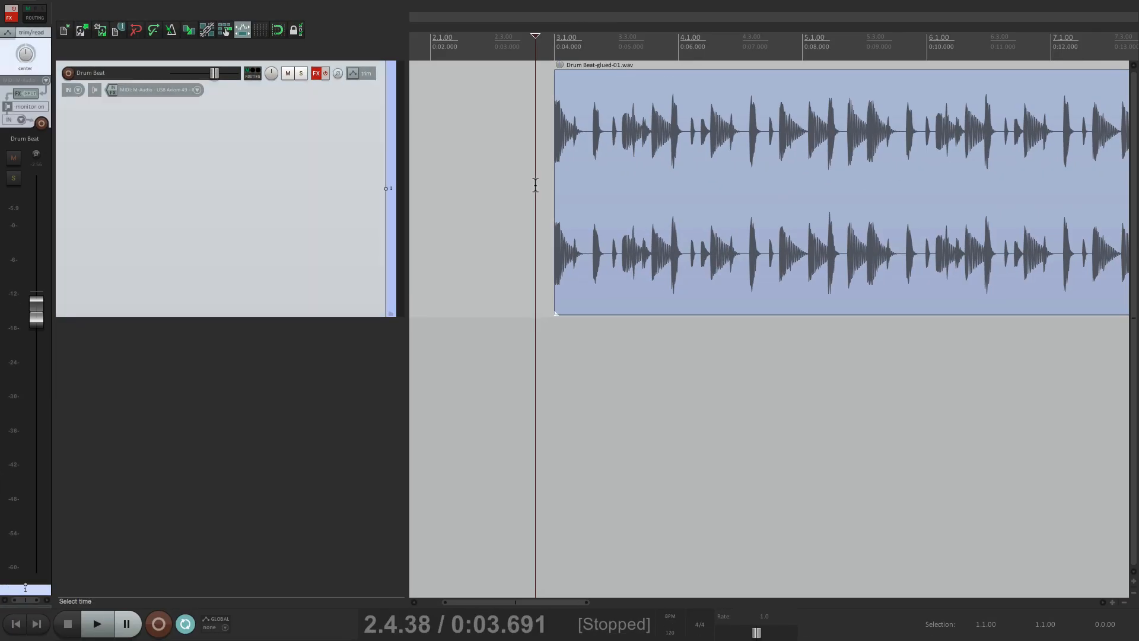
# - In Drum Beat's ReaEQ, sweep the low-pass cutoff from 2309 Hz down to 322 Hz, then up to about 4111 Hz
pyautogui.click(97, 623)
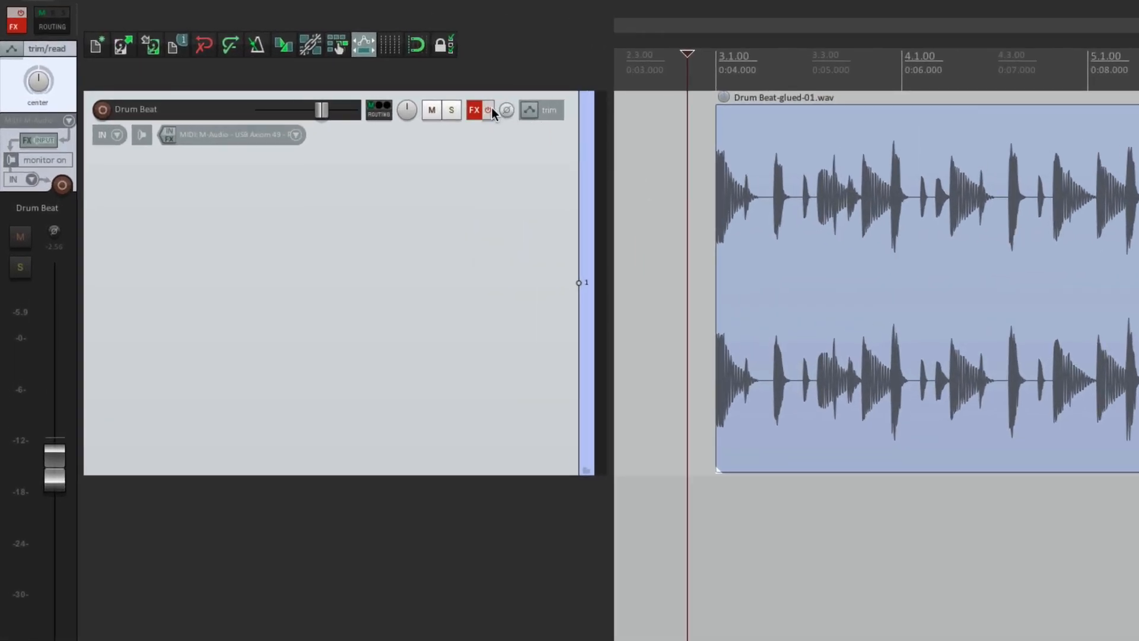
pyautogui.click(491, 110)
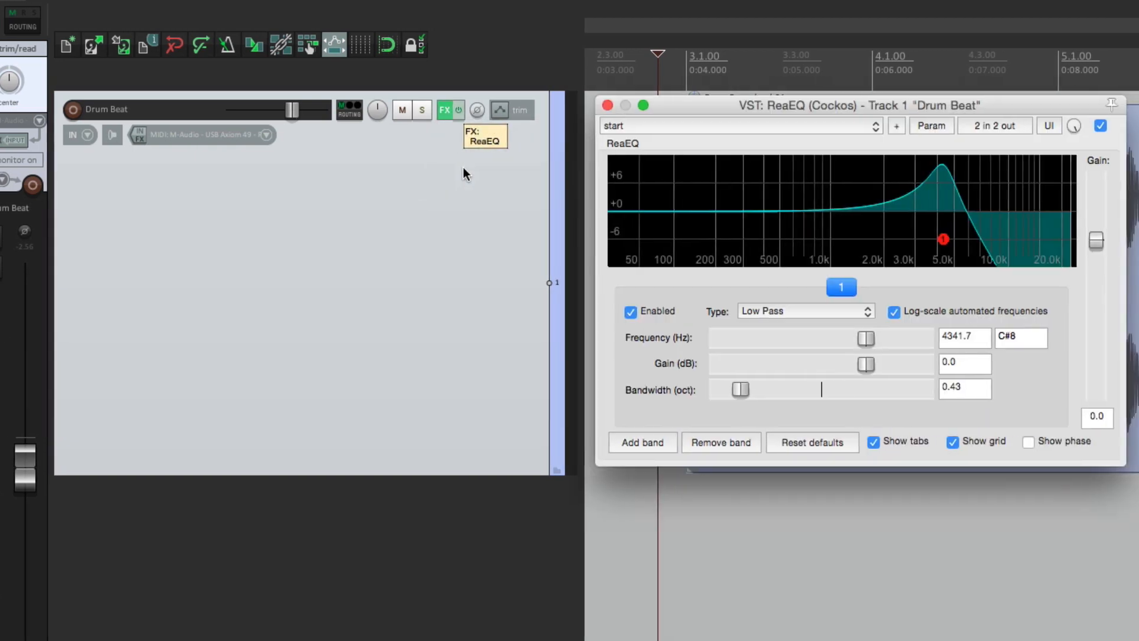
pyautogui.moveTo(867, 338); pyautogui.dragTo(795, 338)
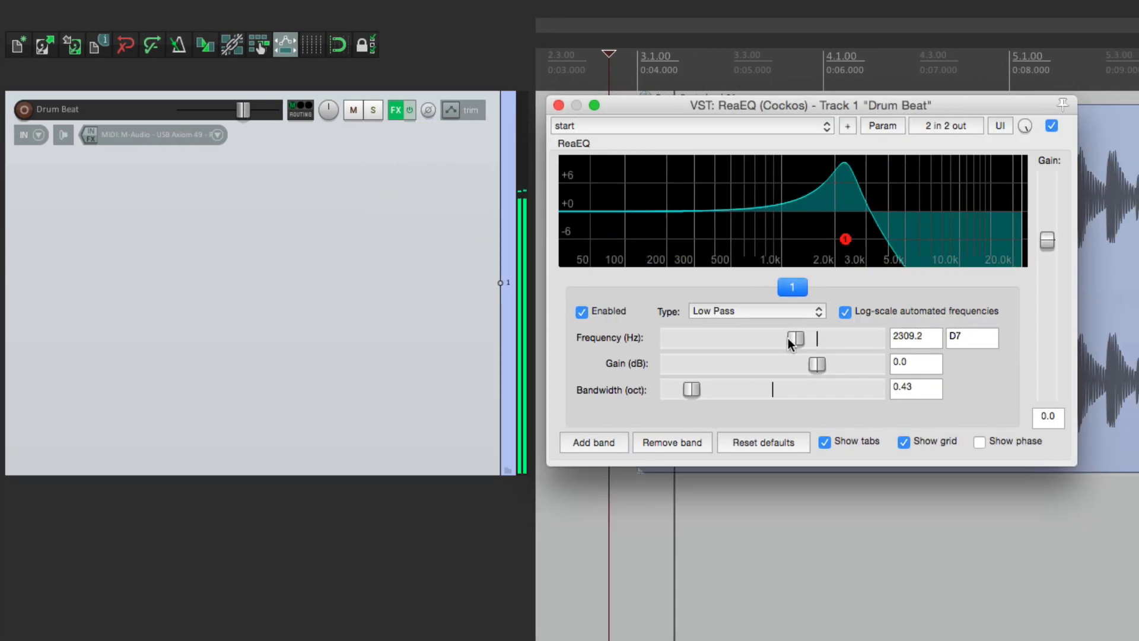
pyautogui.moveTo(796, 339); pyautogui.dragTo(730, 339)
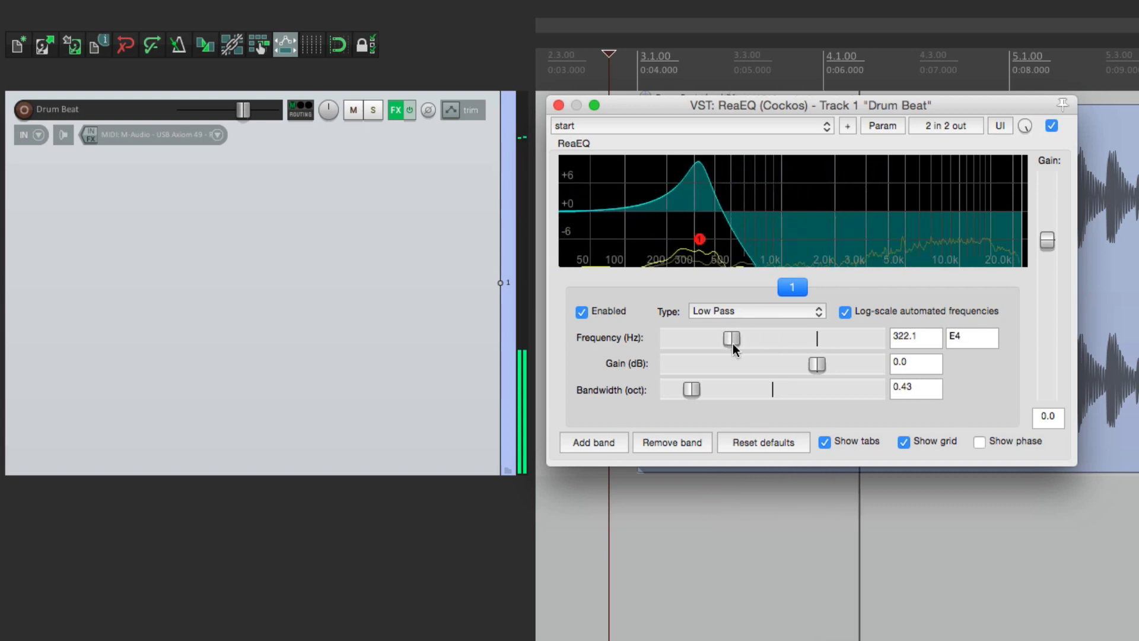
pyautogui.moveTo(731, 339); pyautogui.dragTo(815, 339)
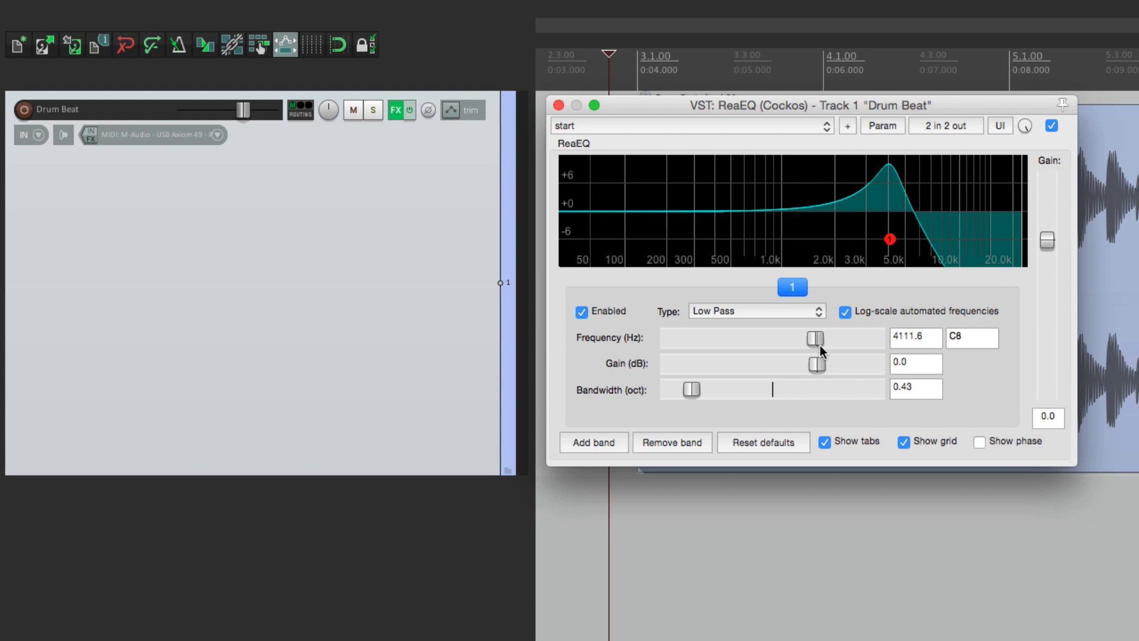
pyautogui.moveTo(818, 340)
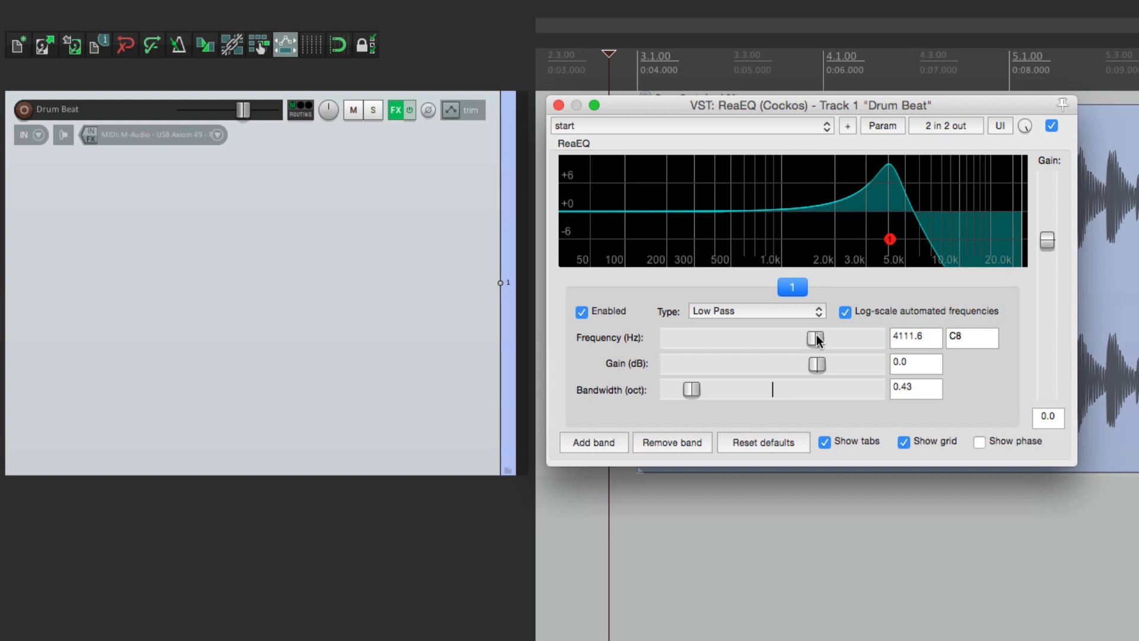
# - Show the ReaEQ Freq-Low Pass track envelope and adjust its level to about 4320 Hz
pyautogui.click(883, 125)
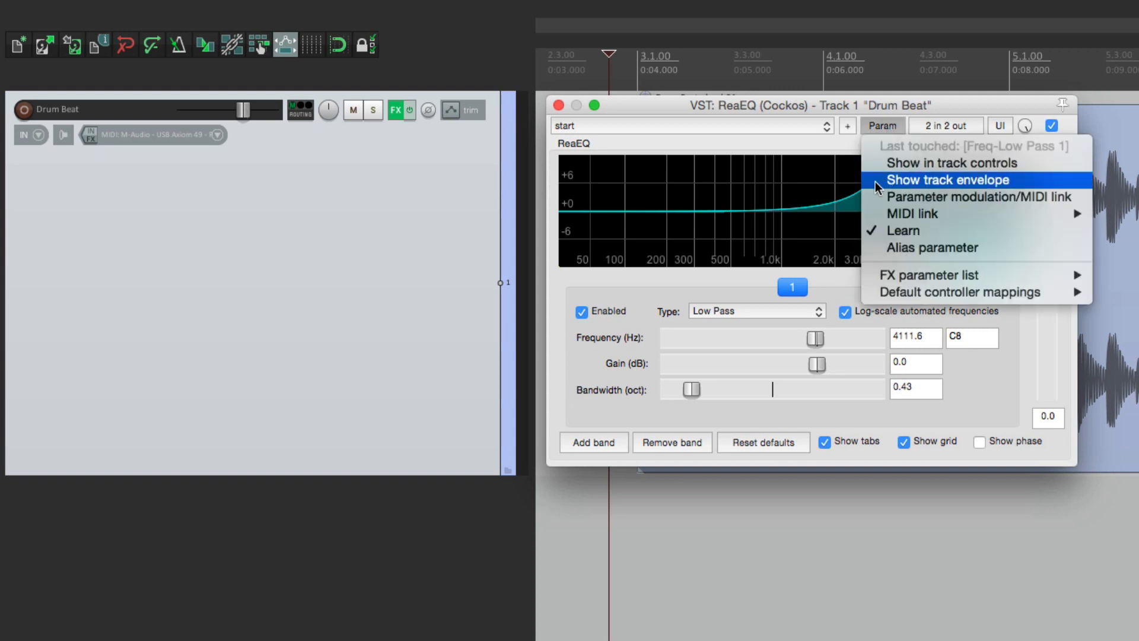
pyautogui.click(946, 179)
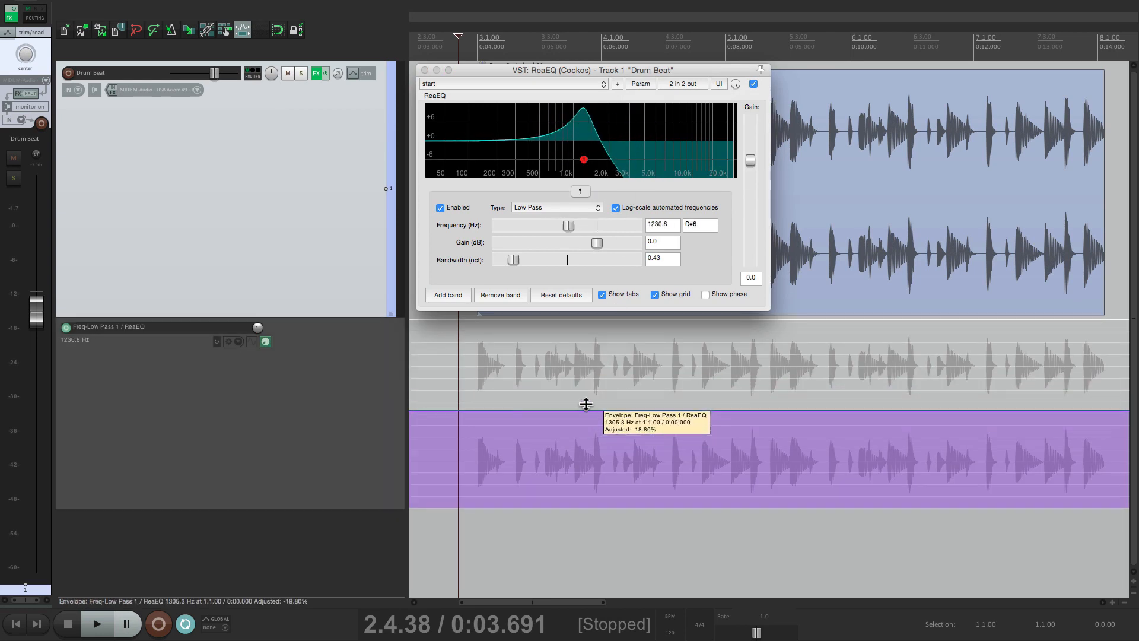
pyautogui.moveTo(586, 404); pyautogui.dragTo(594, 381)
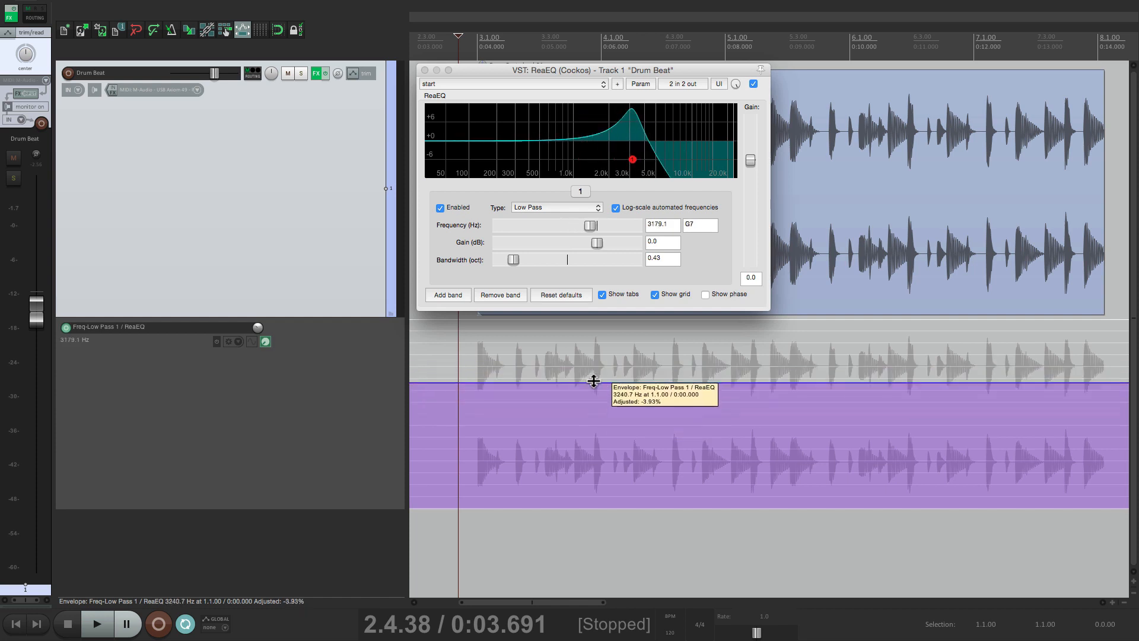
pyautogui.moveTo(593, 382); pyautogui.dragTo(595, 373)
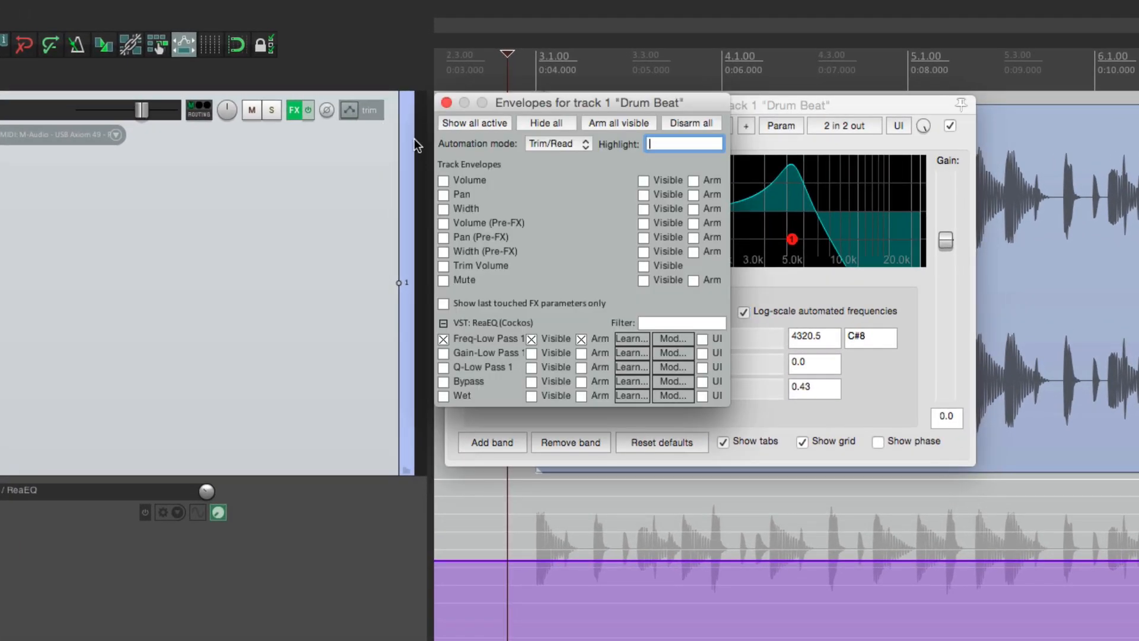
# - Switch Drum Beat to Latch Preview, set the cutoff to 1175 Hz, and adjust it during playback
pyautogui.click(557, 144)
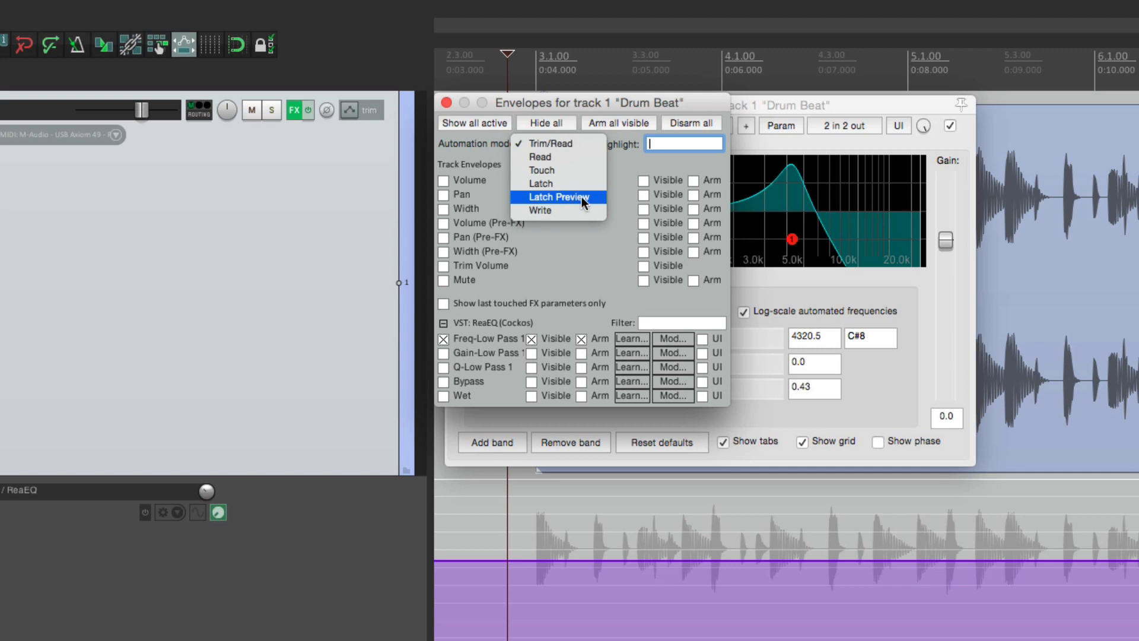
pyautogui.click(558, 196)
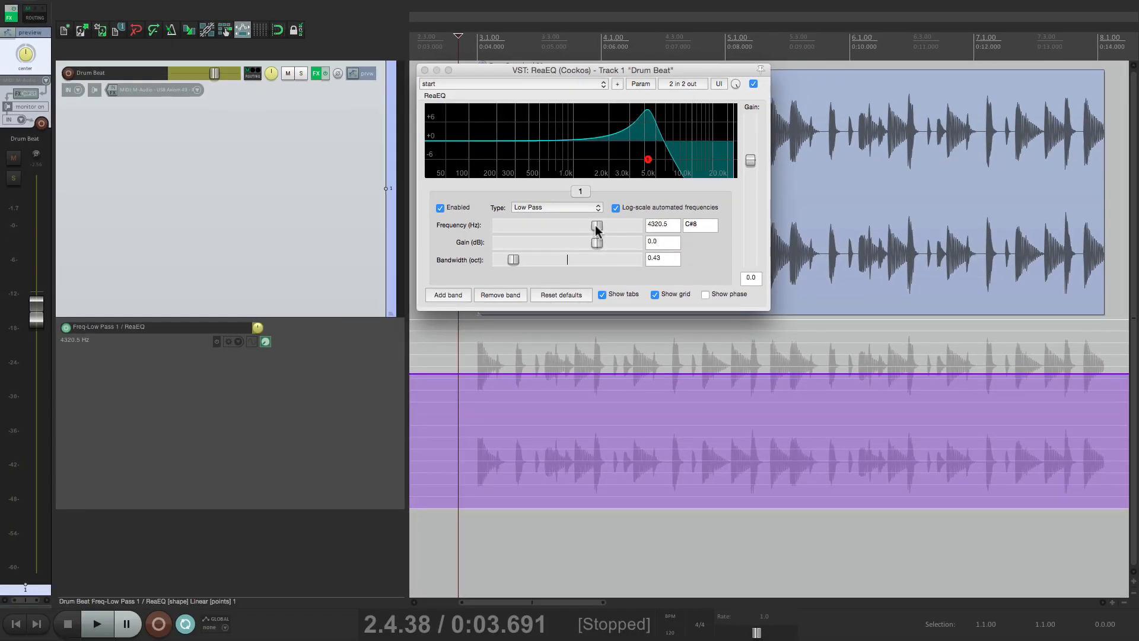
pyautogui.moveTo(598, 225); pyautogui.dragTo(569, 224)
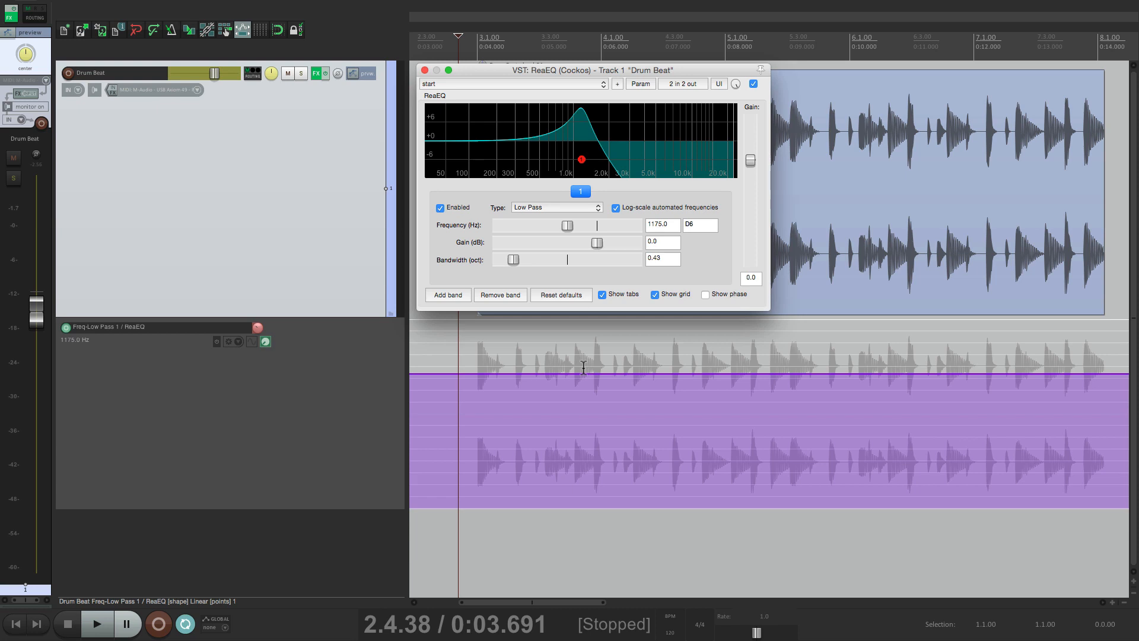
pyautogui.click(96, 623)
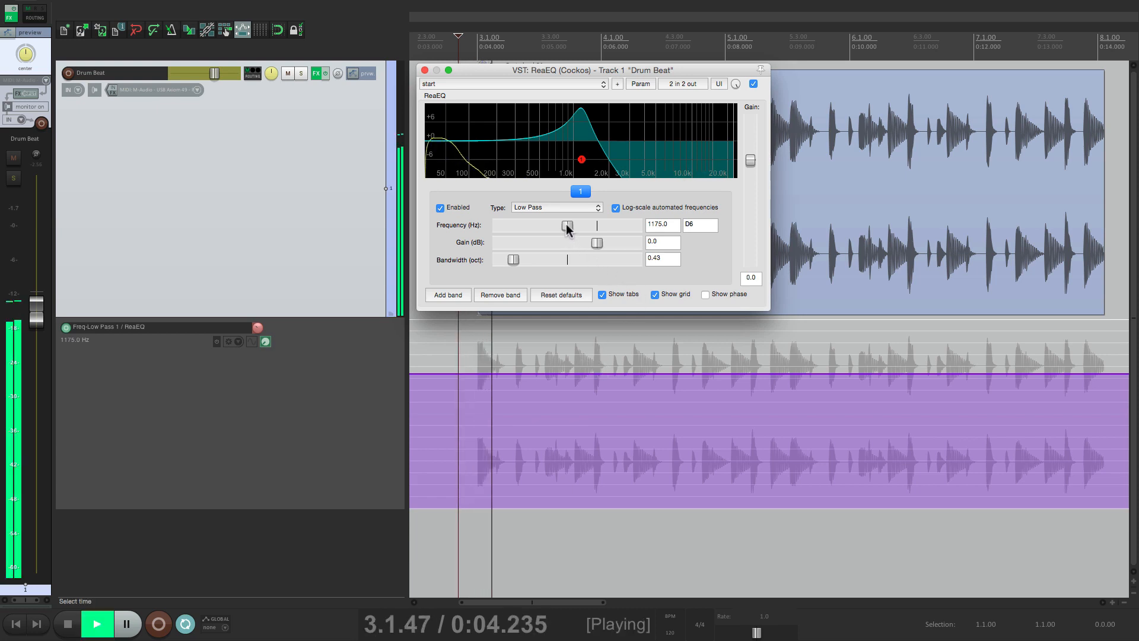
pyautogui.moveTo(568, 224); pyautogui.dragTo(583, 224)
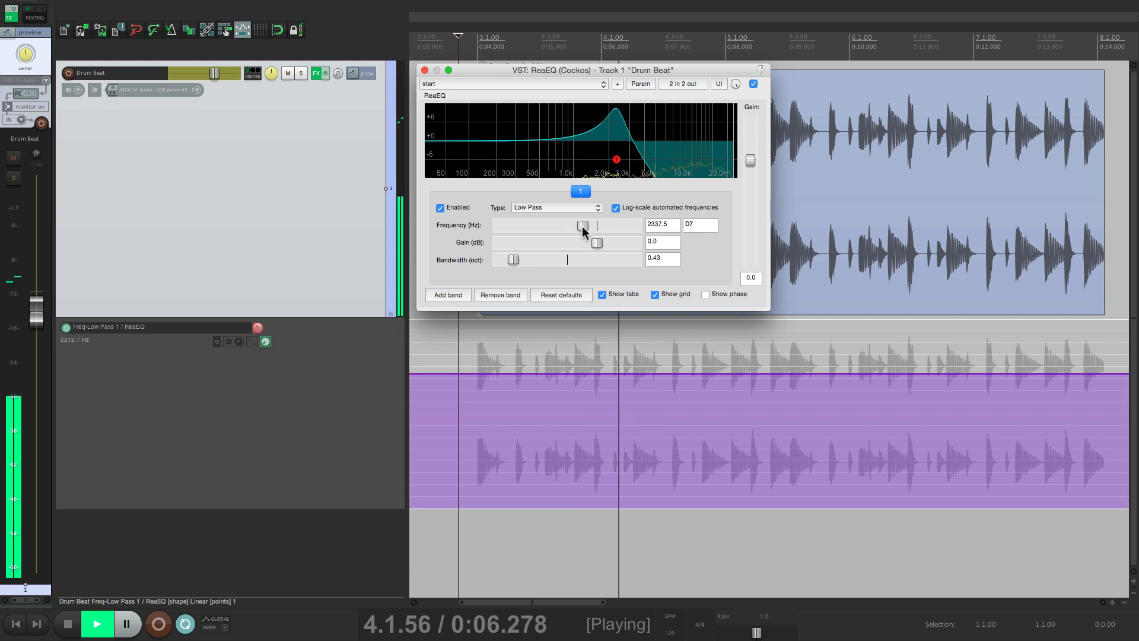
pyautogui.moveTo(584, 225); pyautogui.dragTo(576, 225)
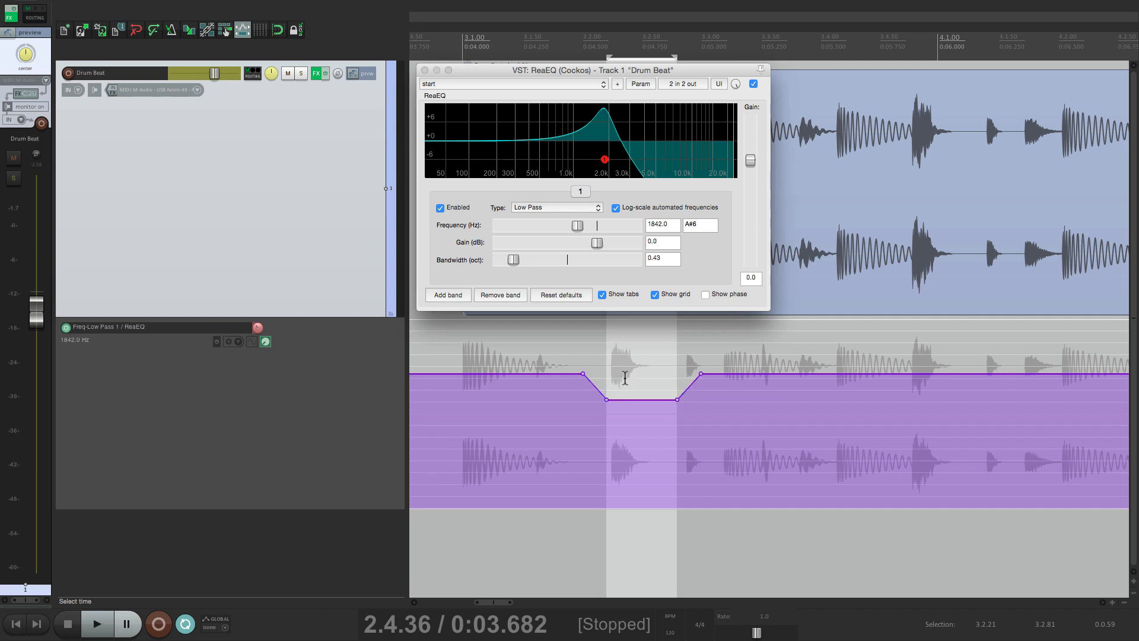
pyautogui.moveTo(456, 398)
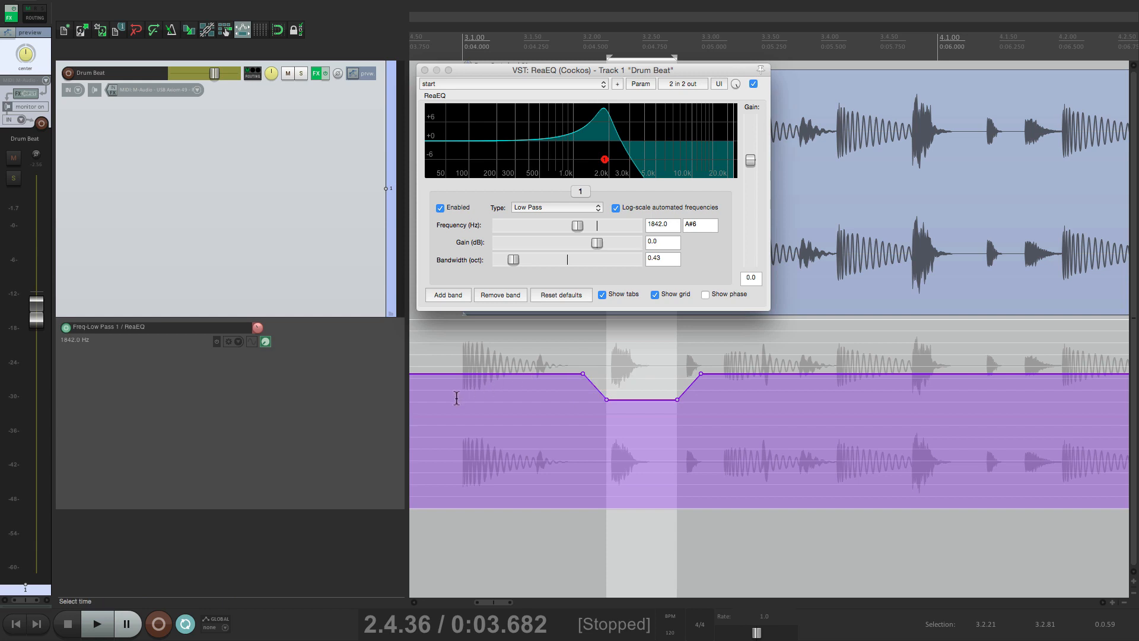
# - Play back the 1842 Hz snare dips, then select the next snare hit's time span
pyautogui.click(97, 624)
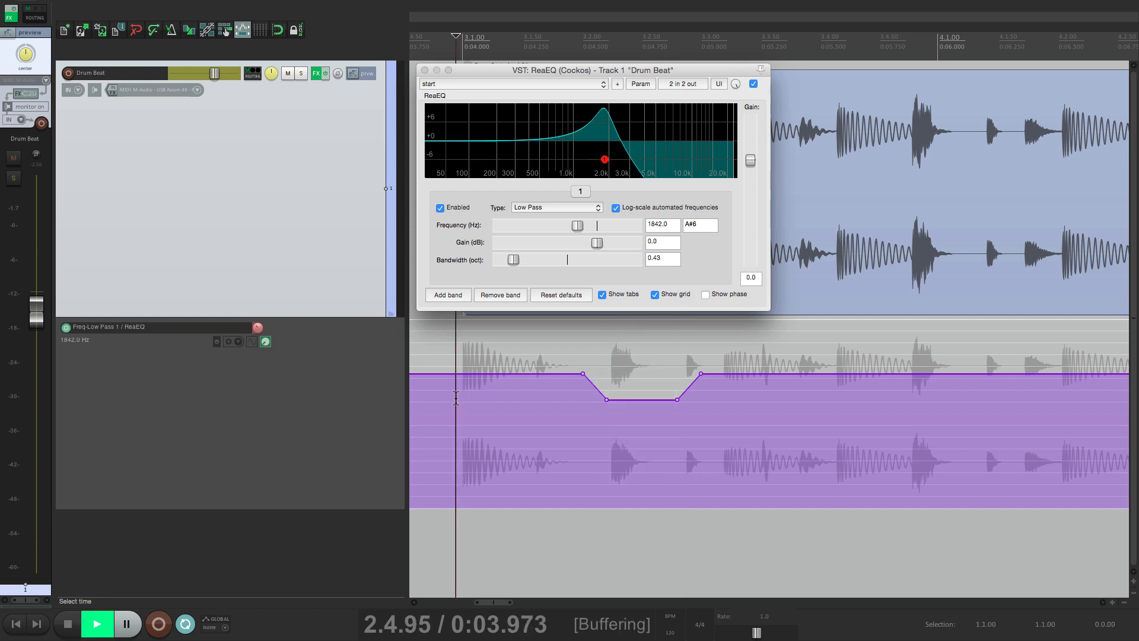
pyautogui.click(64, 624)
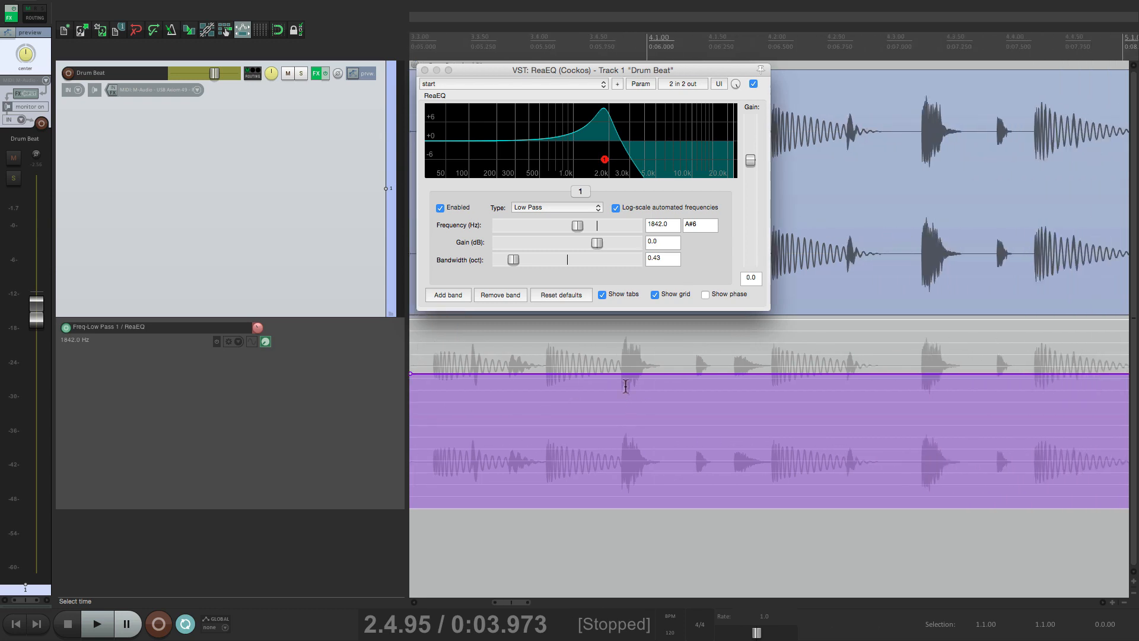
pyautogui.moveTo(611, 374); pyautogui.dragTo(664, 399)
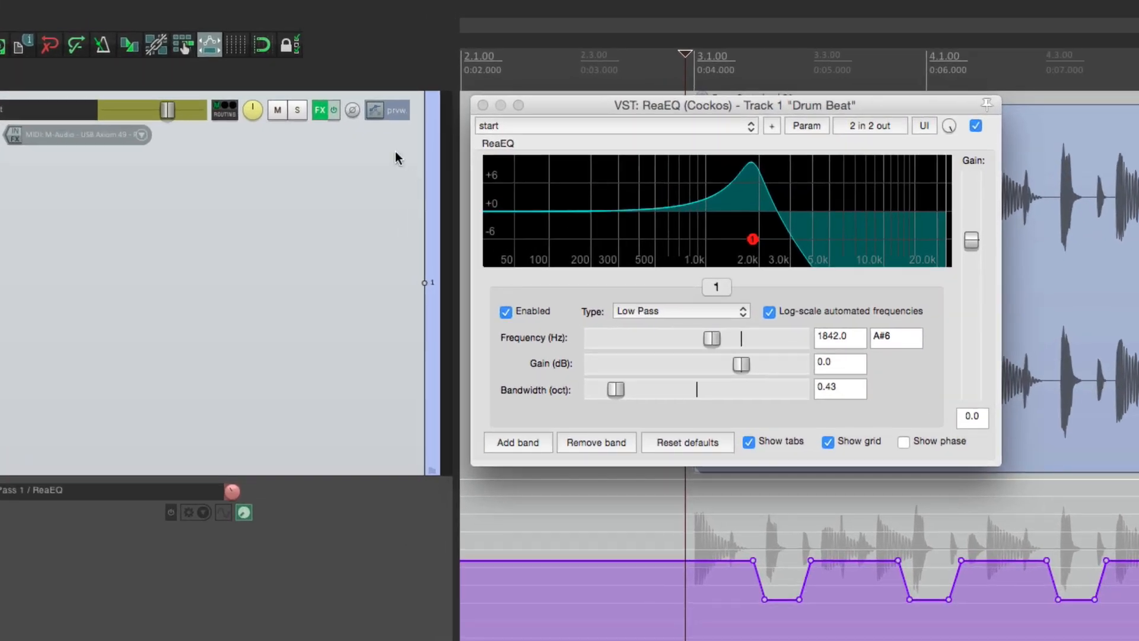
# - Set Drum Beat to Trim/Read and play the beat to hear the low-pass dips
pyautogui.click(582, 143)
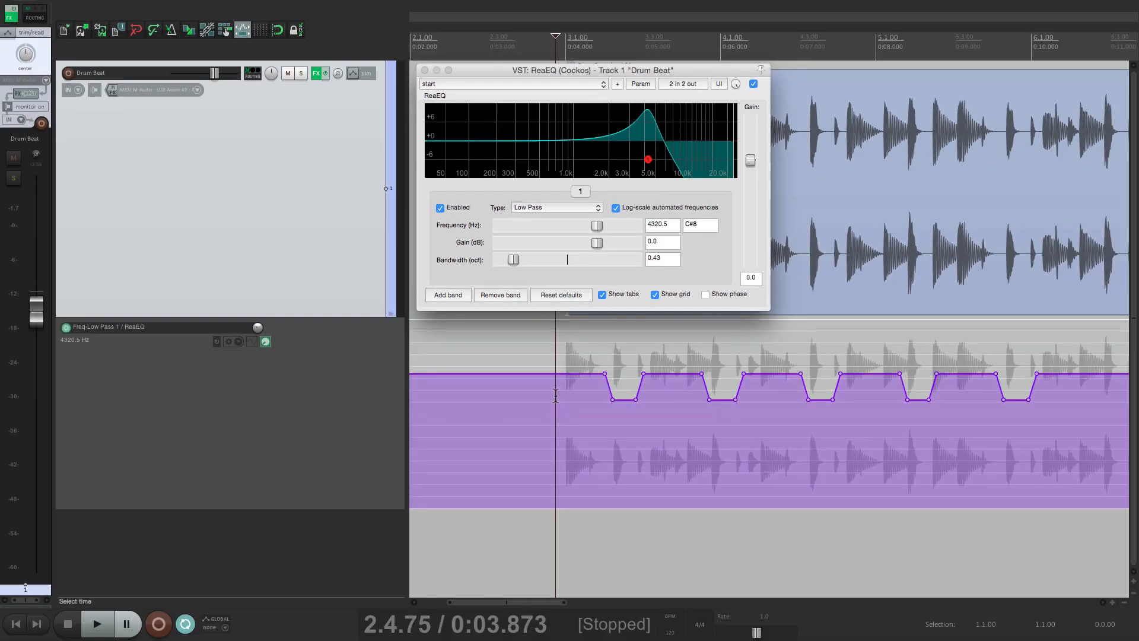
pyautogui.click(97, 624)
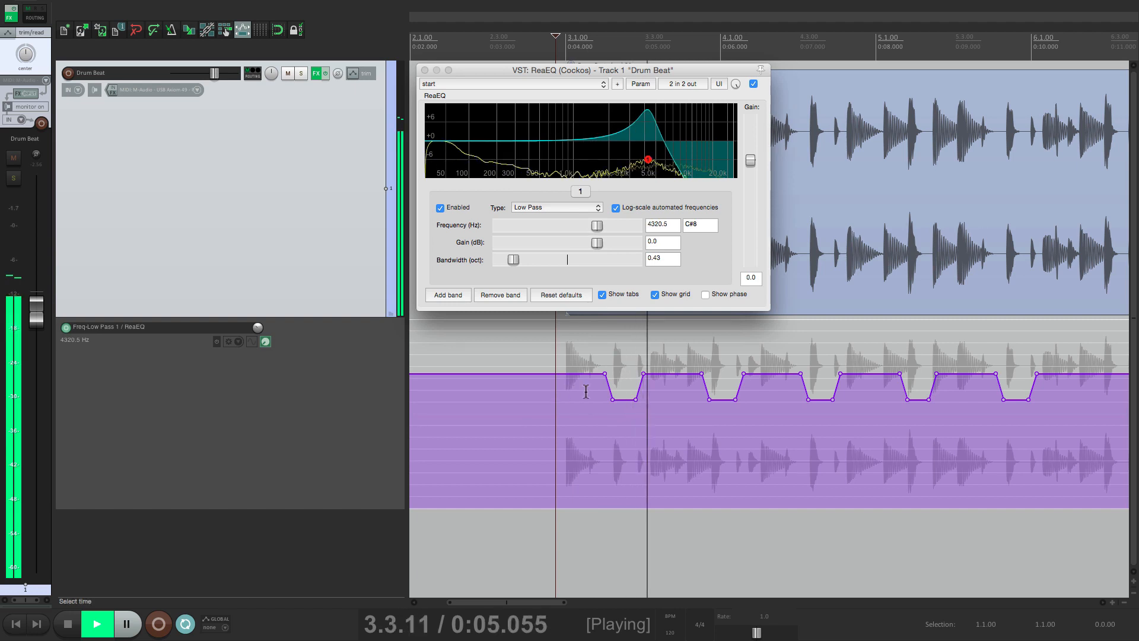
pyautogui.moveTo(646, 159); pyautogui.dragTo(604, 159)
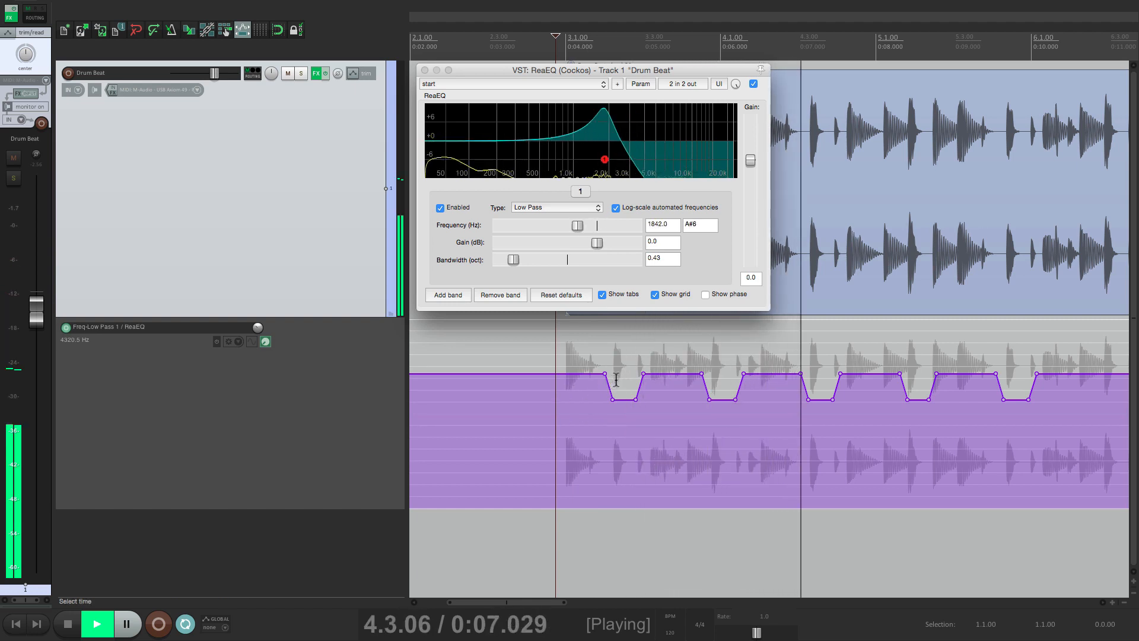